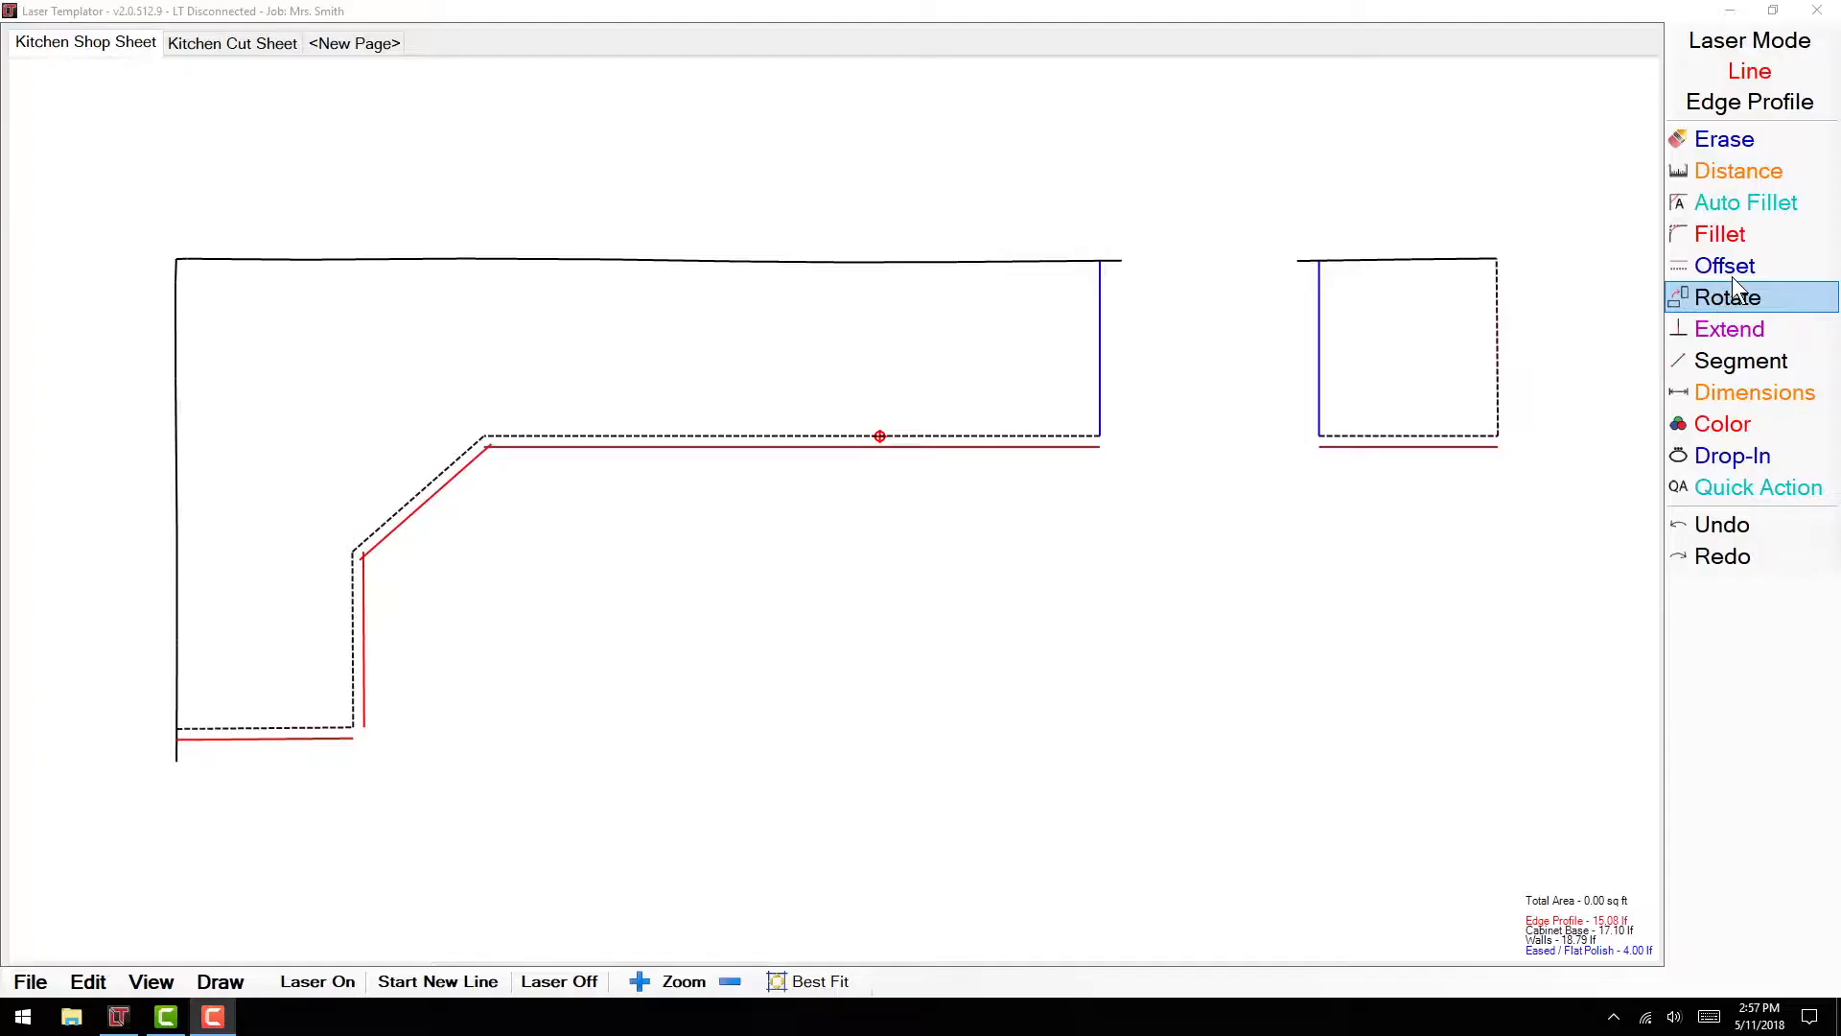
Set the fillet option to Sharp Corner after briefly trying Chamfer.
left_click(1720, 234)
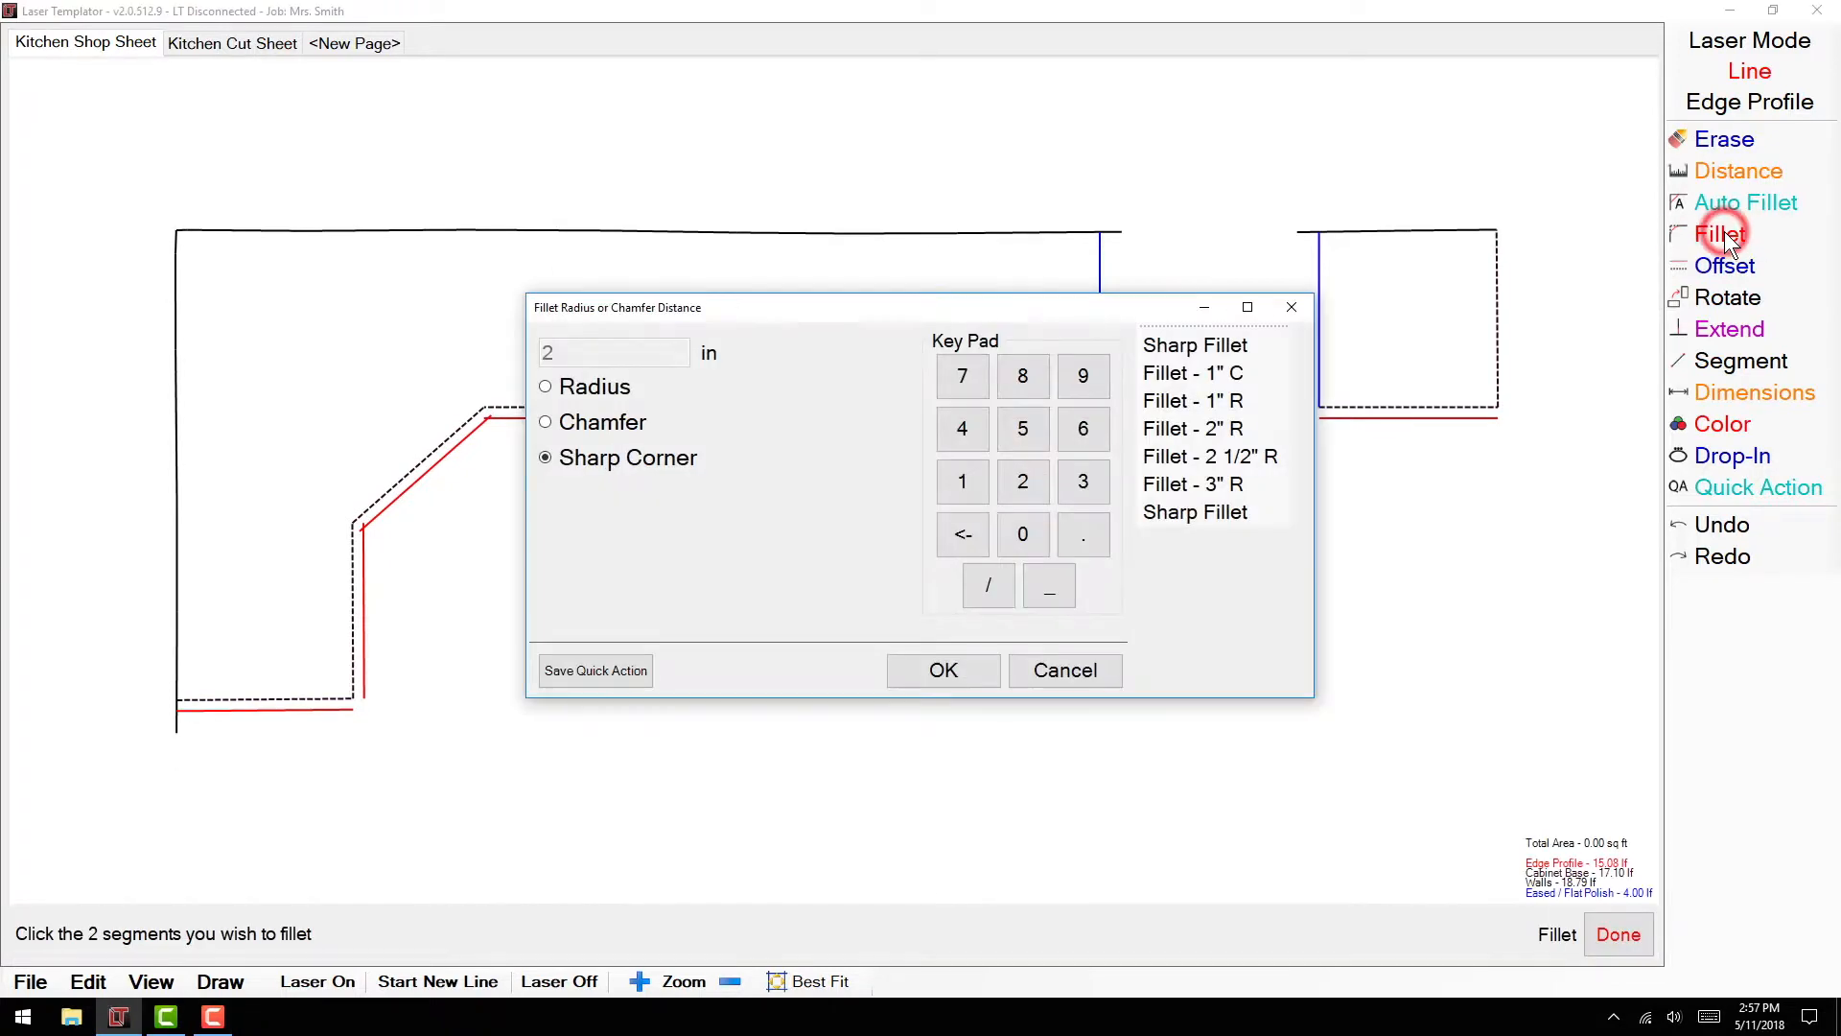
mouse_move(623, 386)
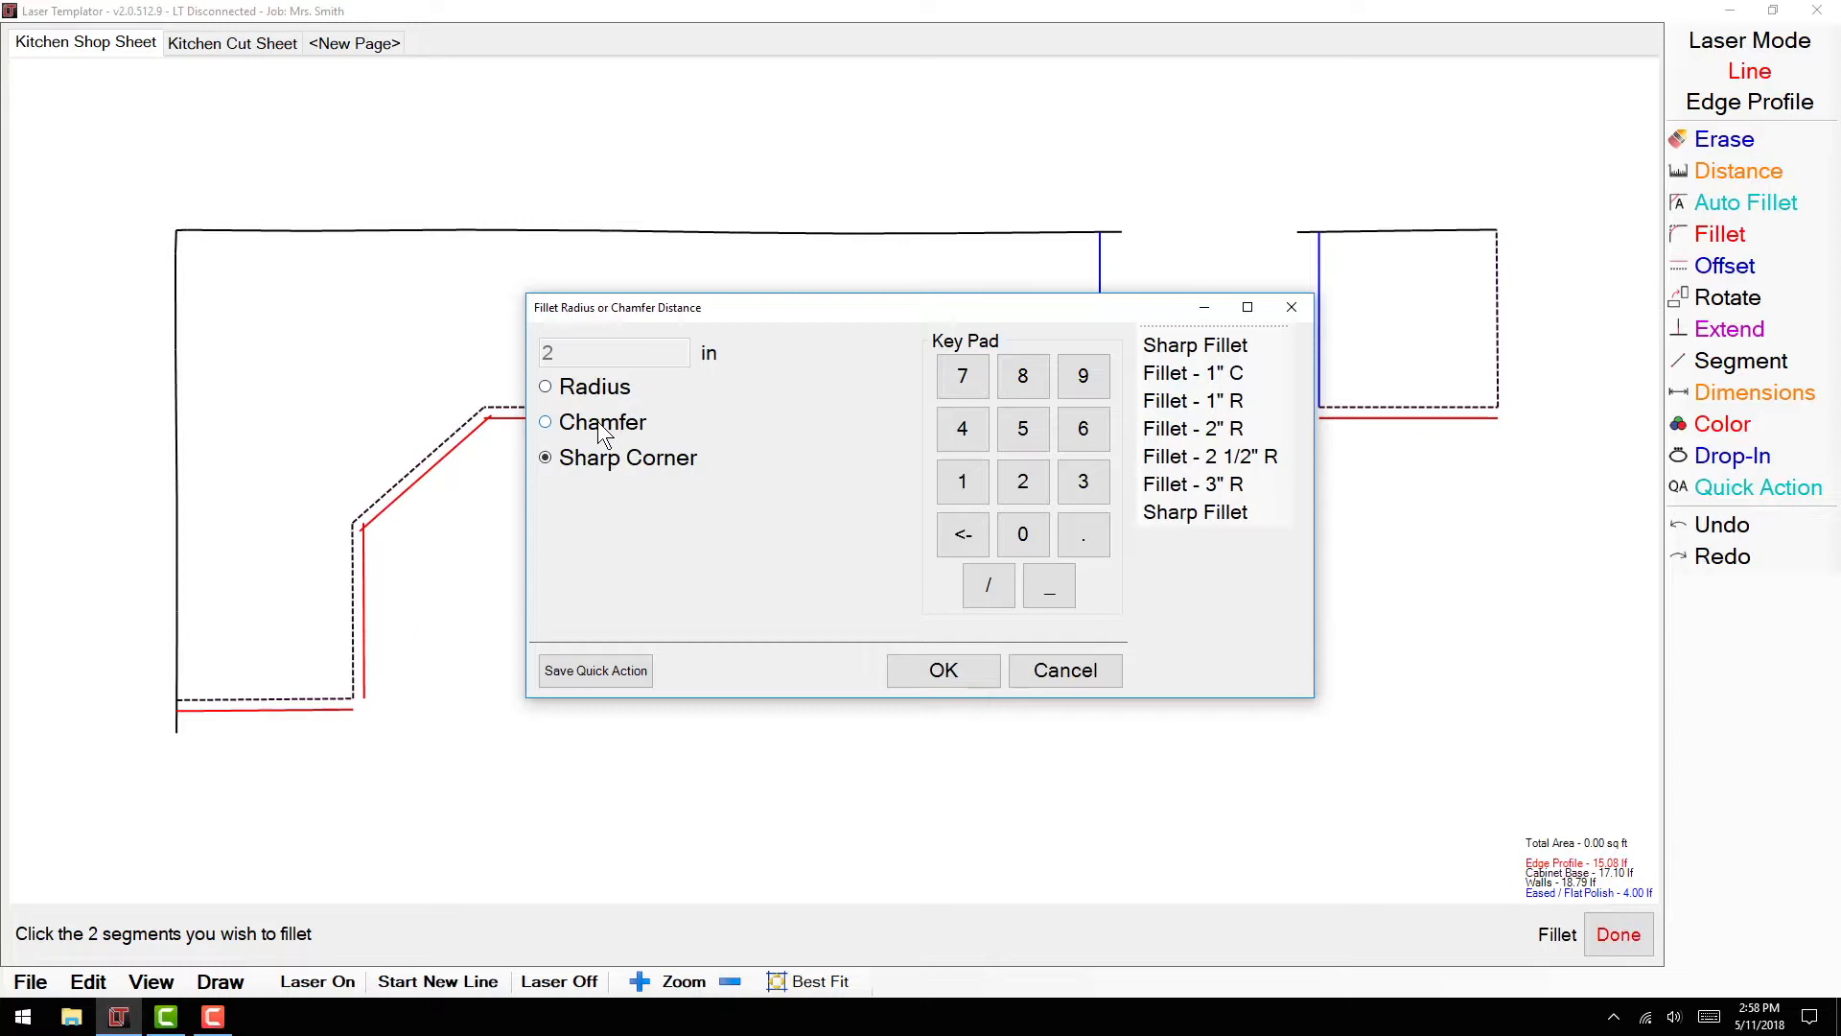
mouse_move(564, 425)
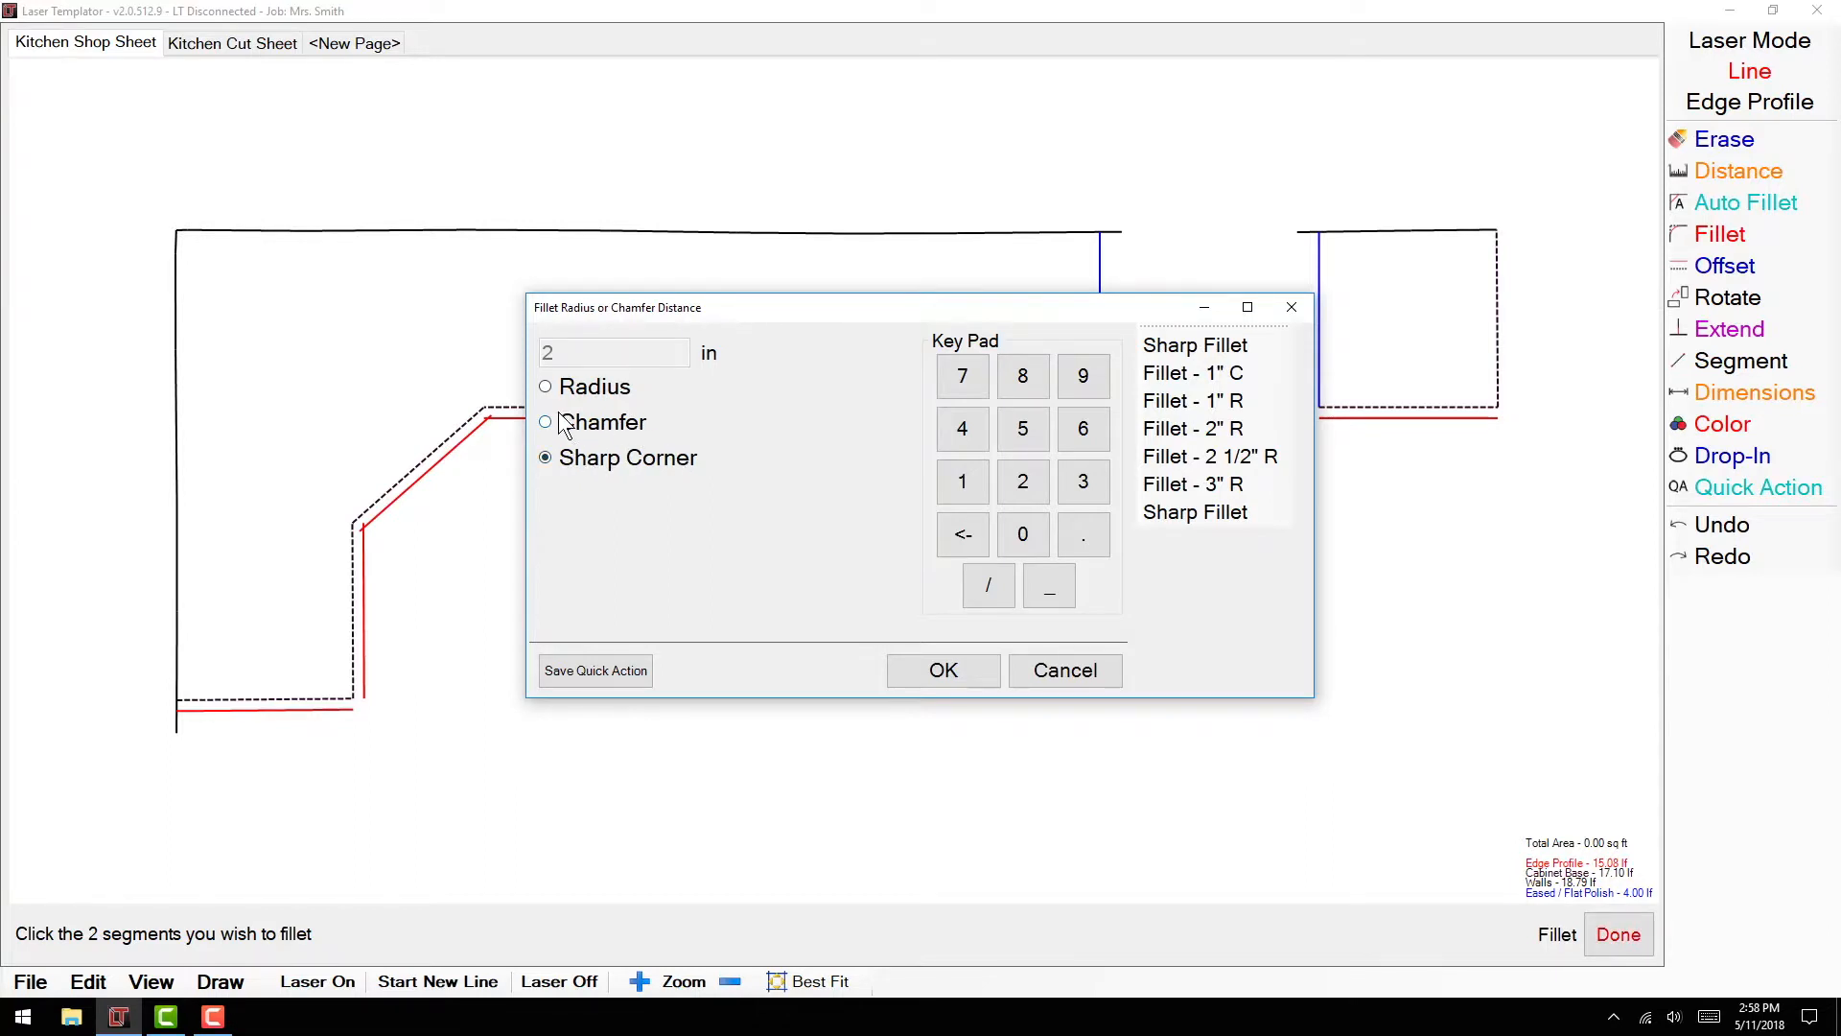
left_click(544, 422)
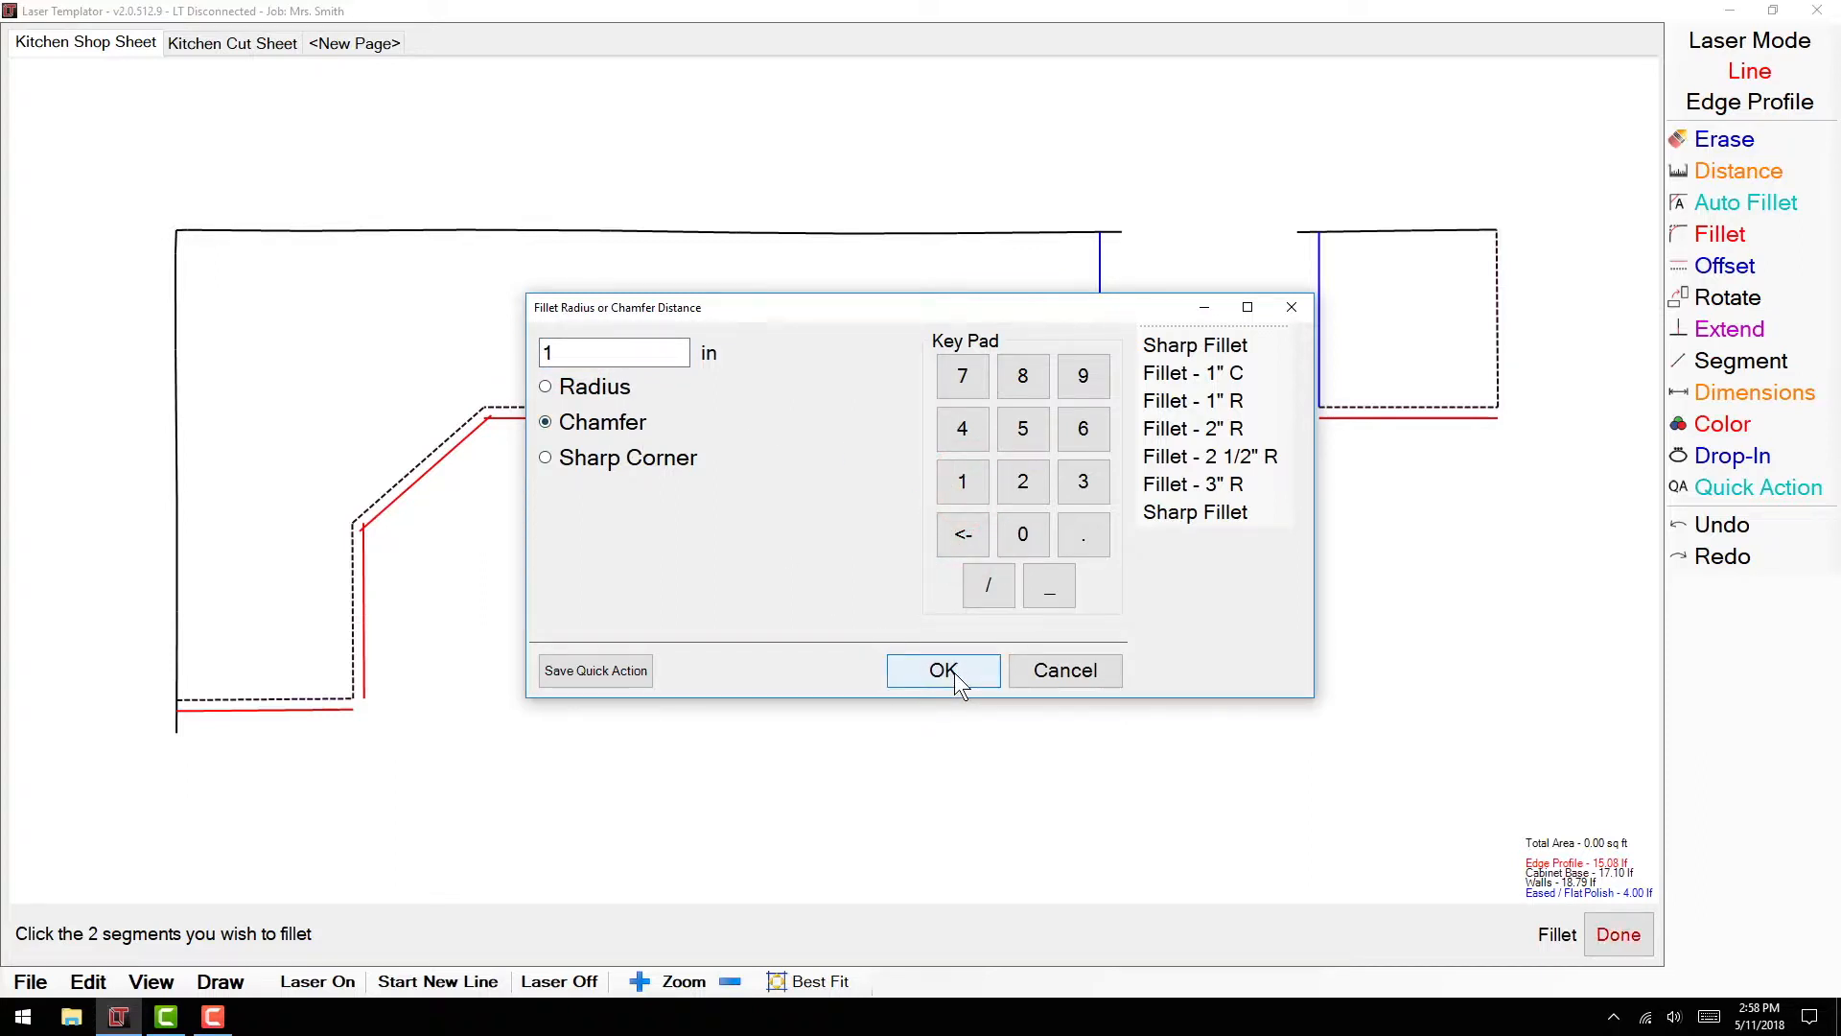
left_click(545, 456)
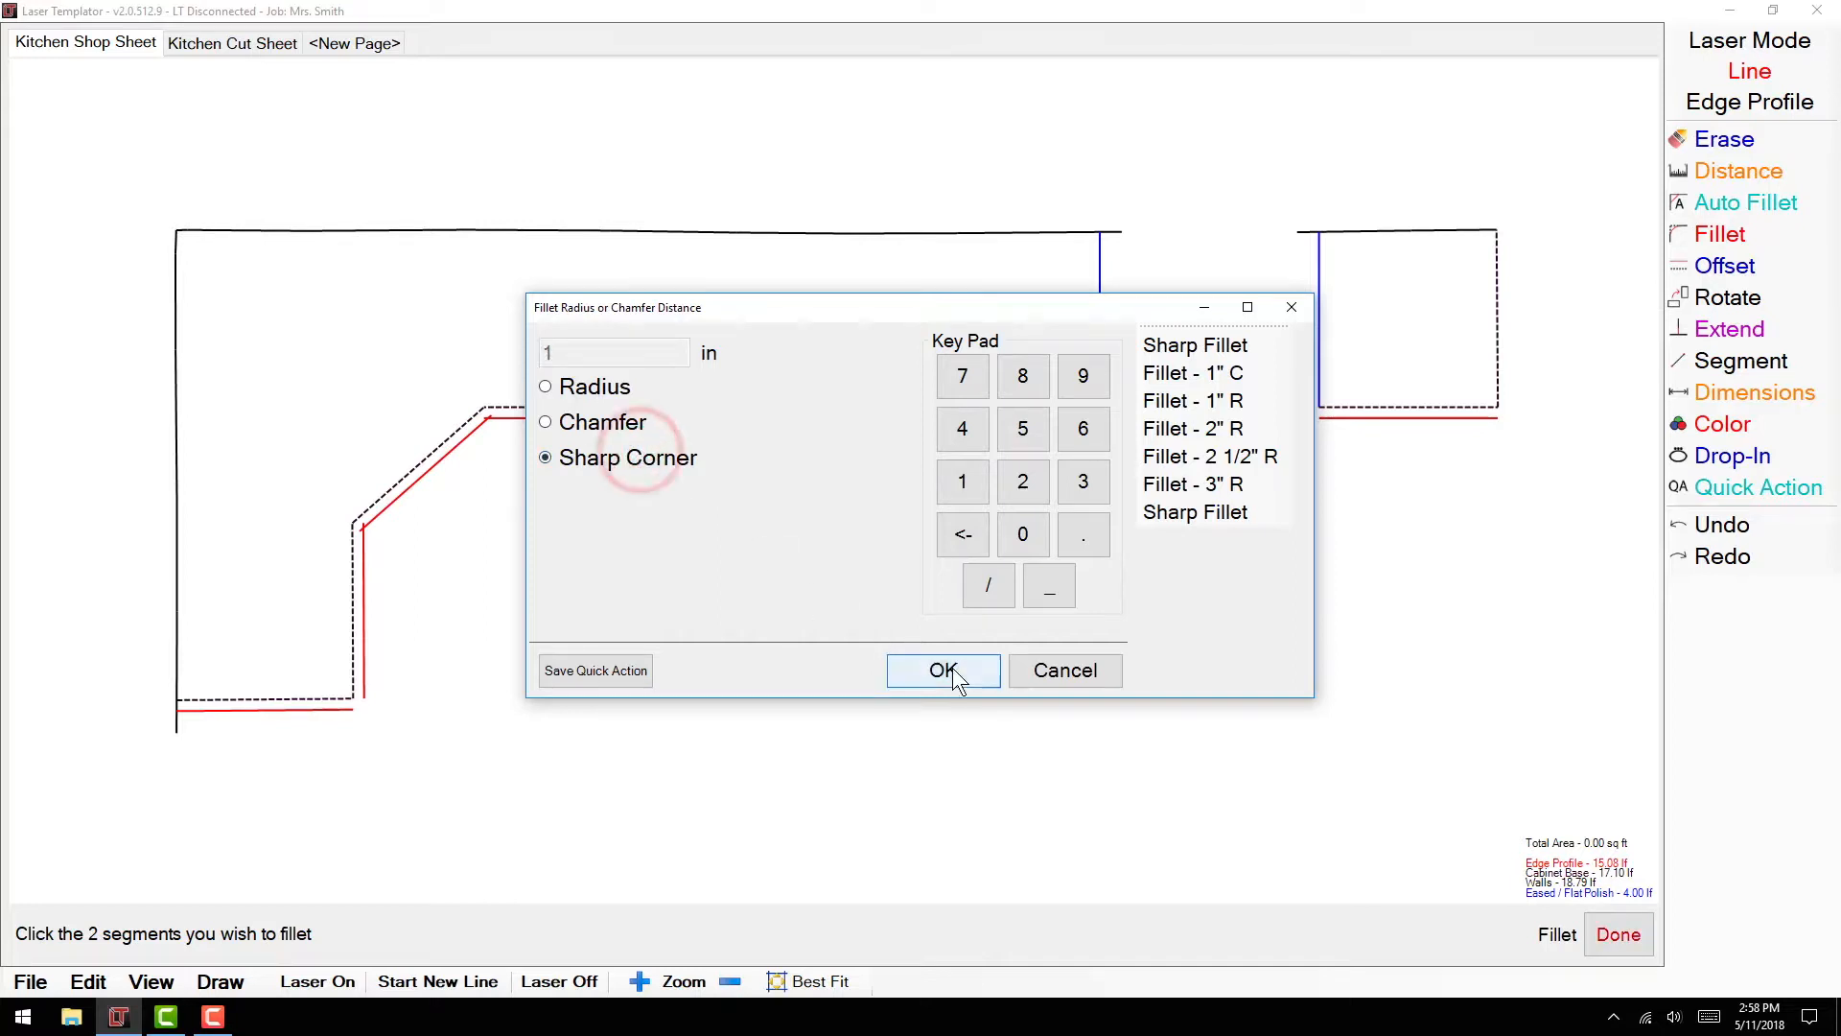
Confirm Sharp Corner and join the red edge lines at the lower inner corner.
left_click(941, 669)
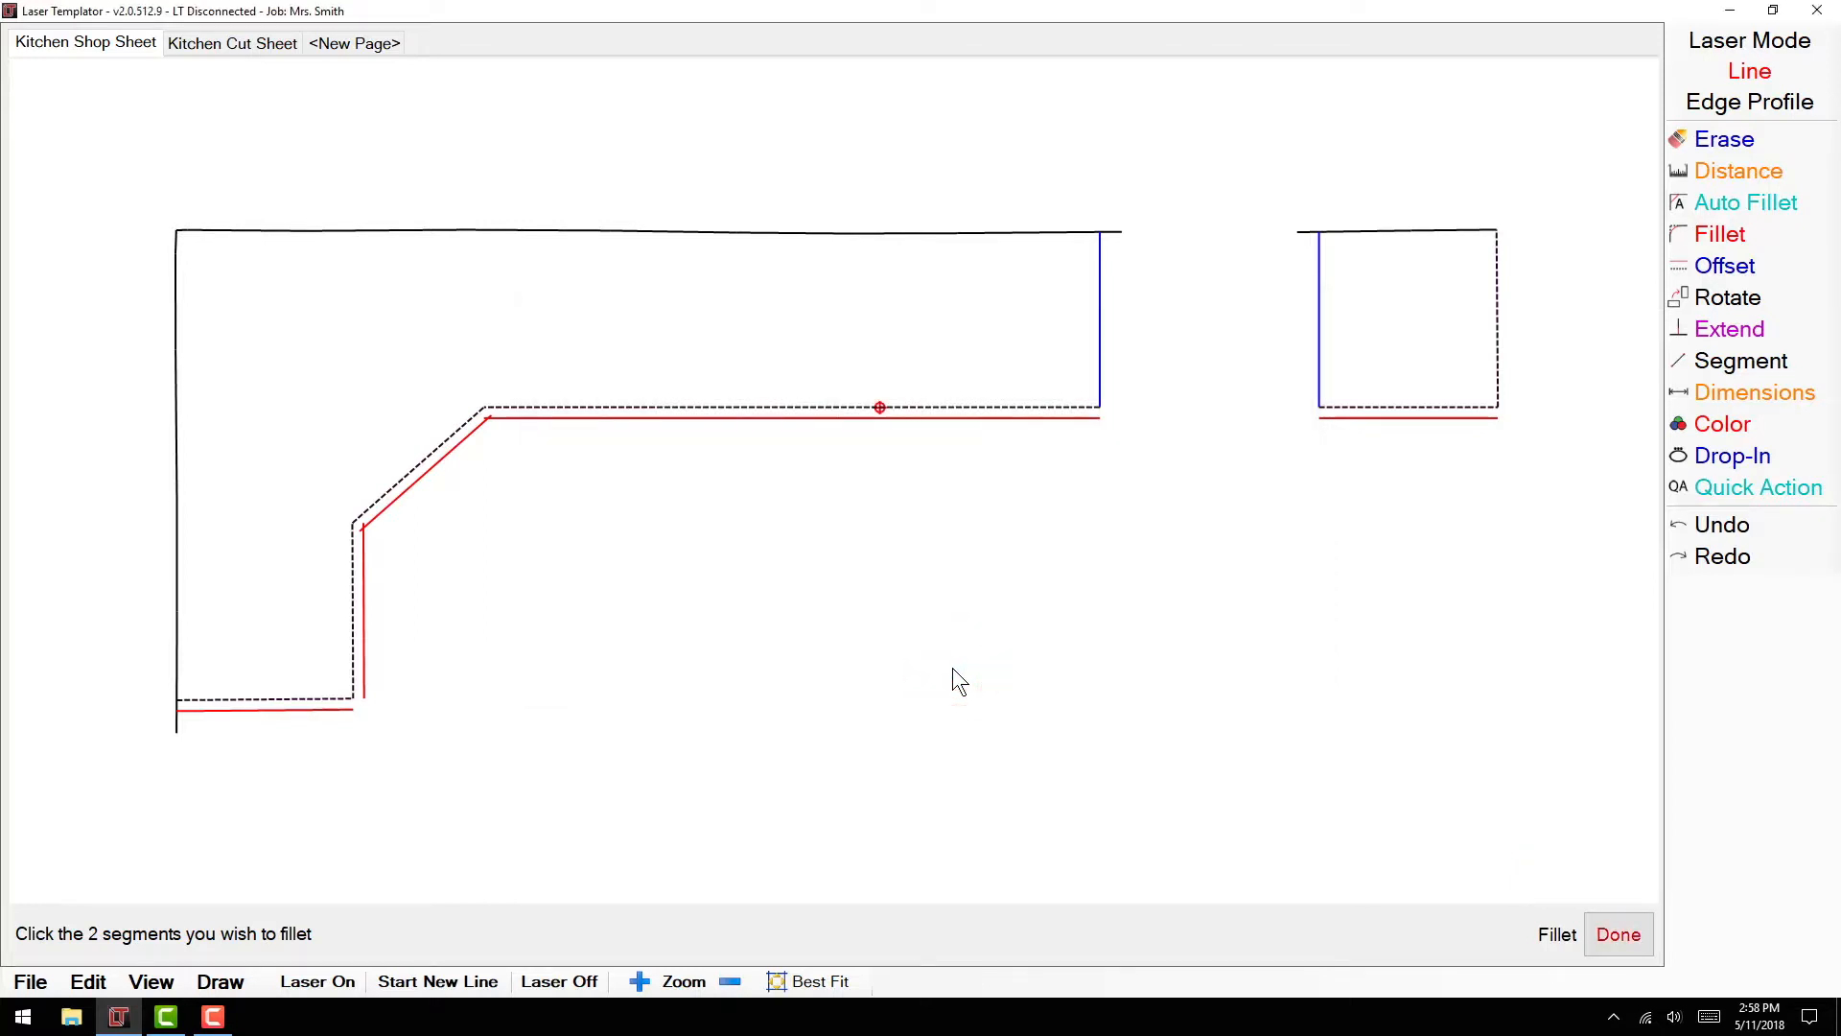
mouse_move(799, 725)
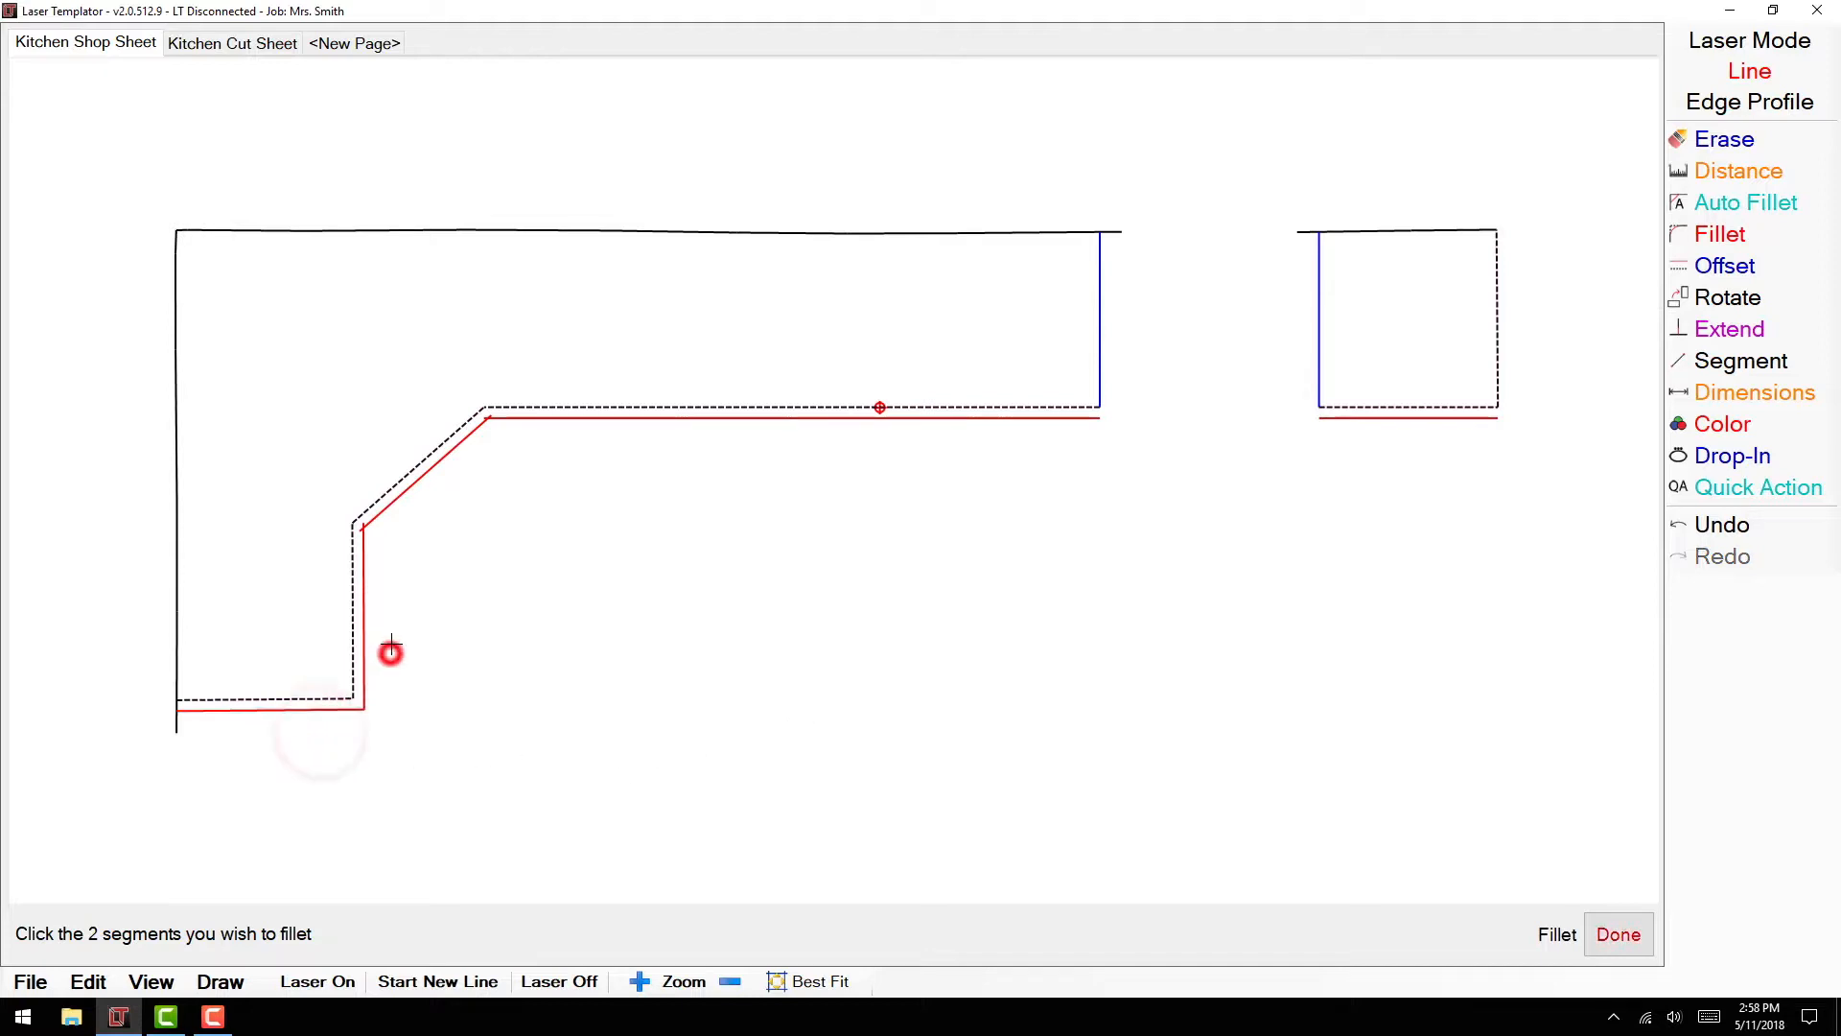
left_click(455, 476)
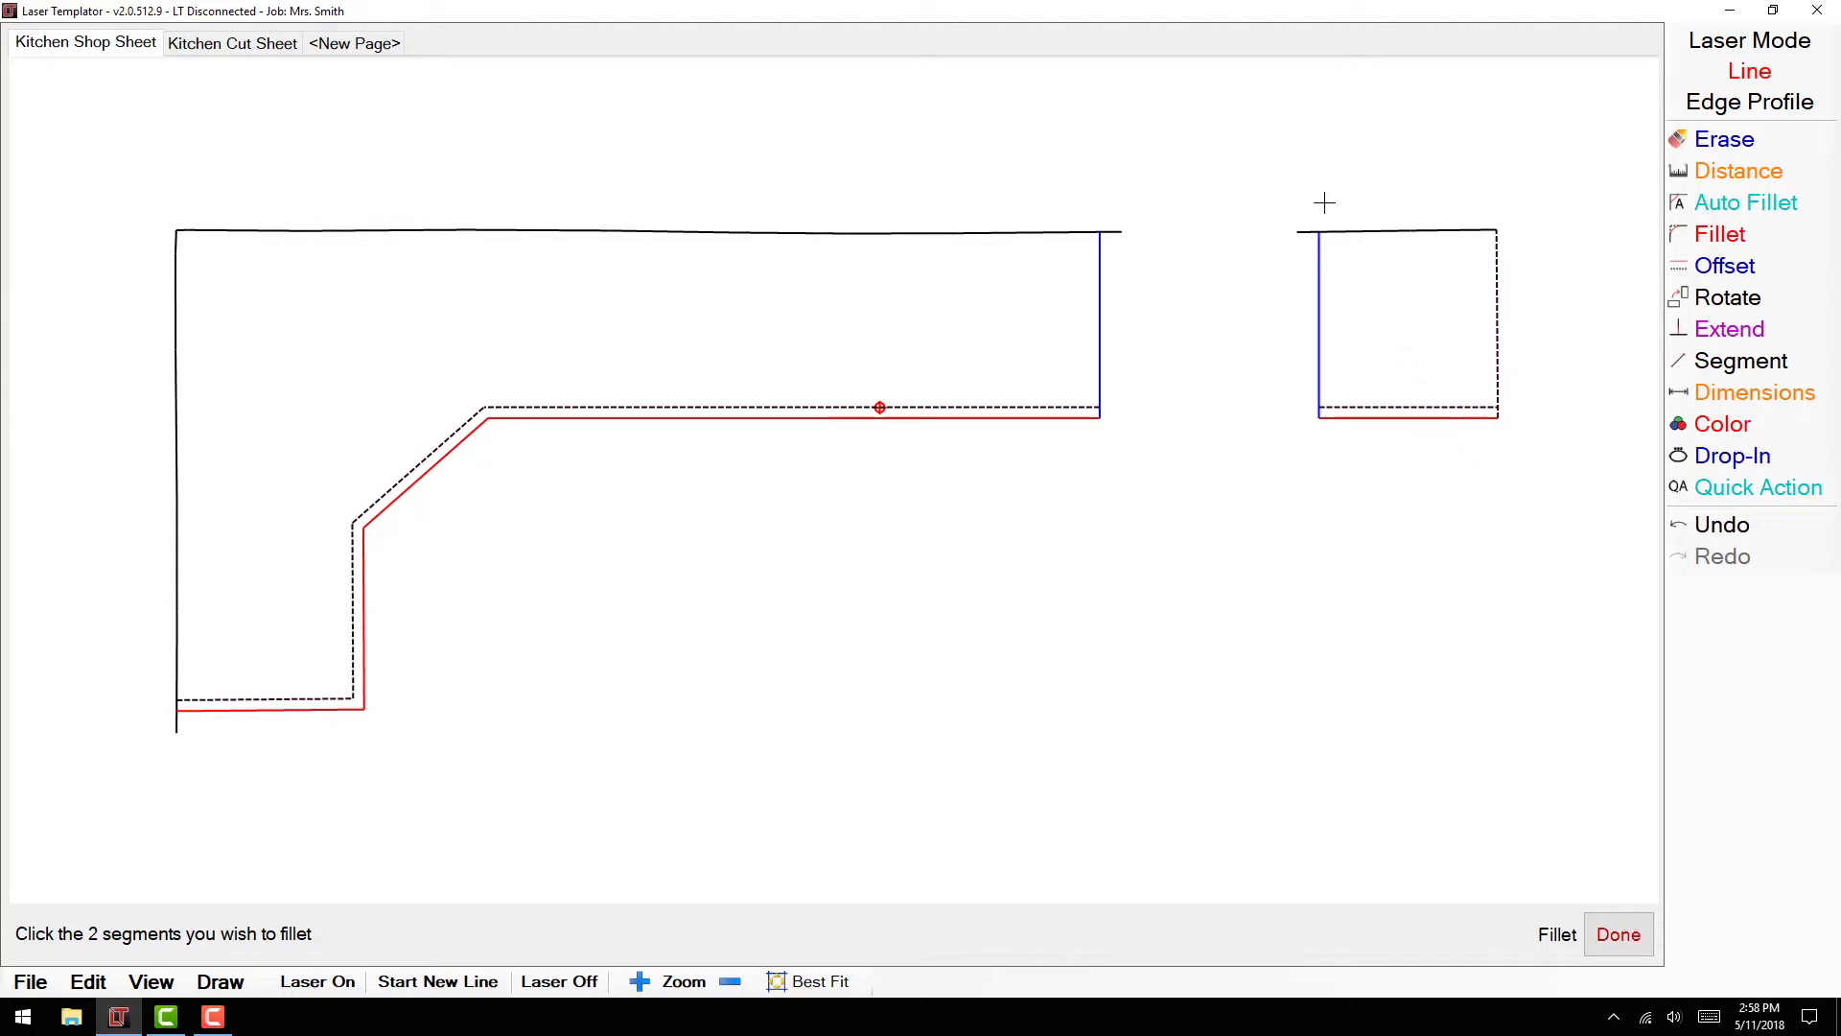
mouse_move(1312, 225)
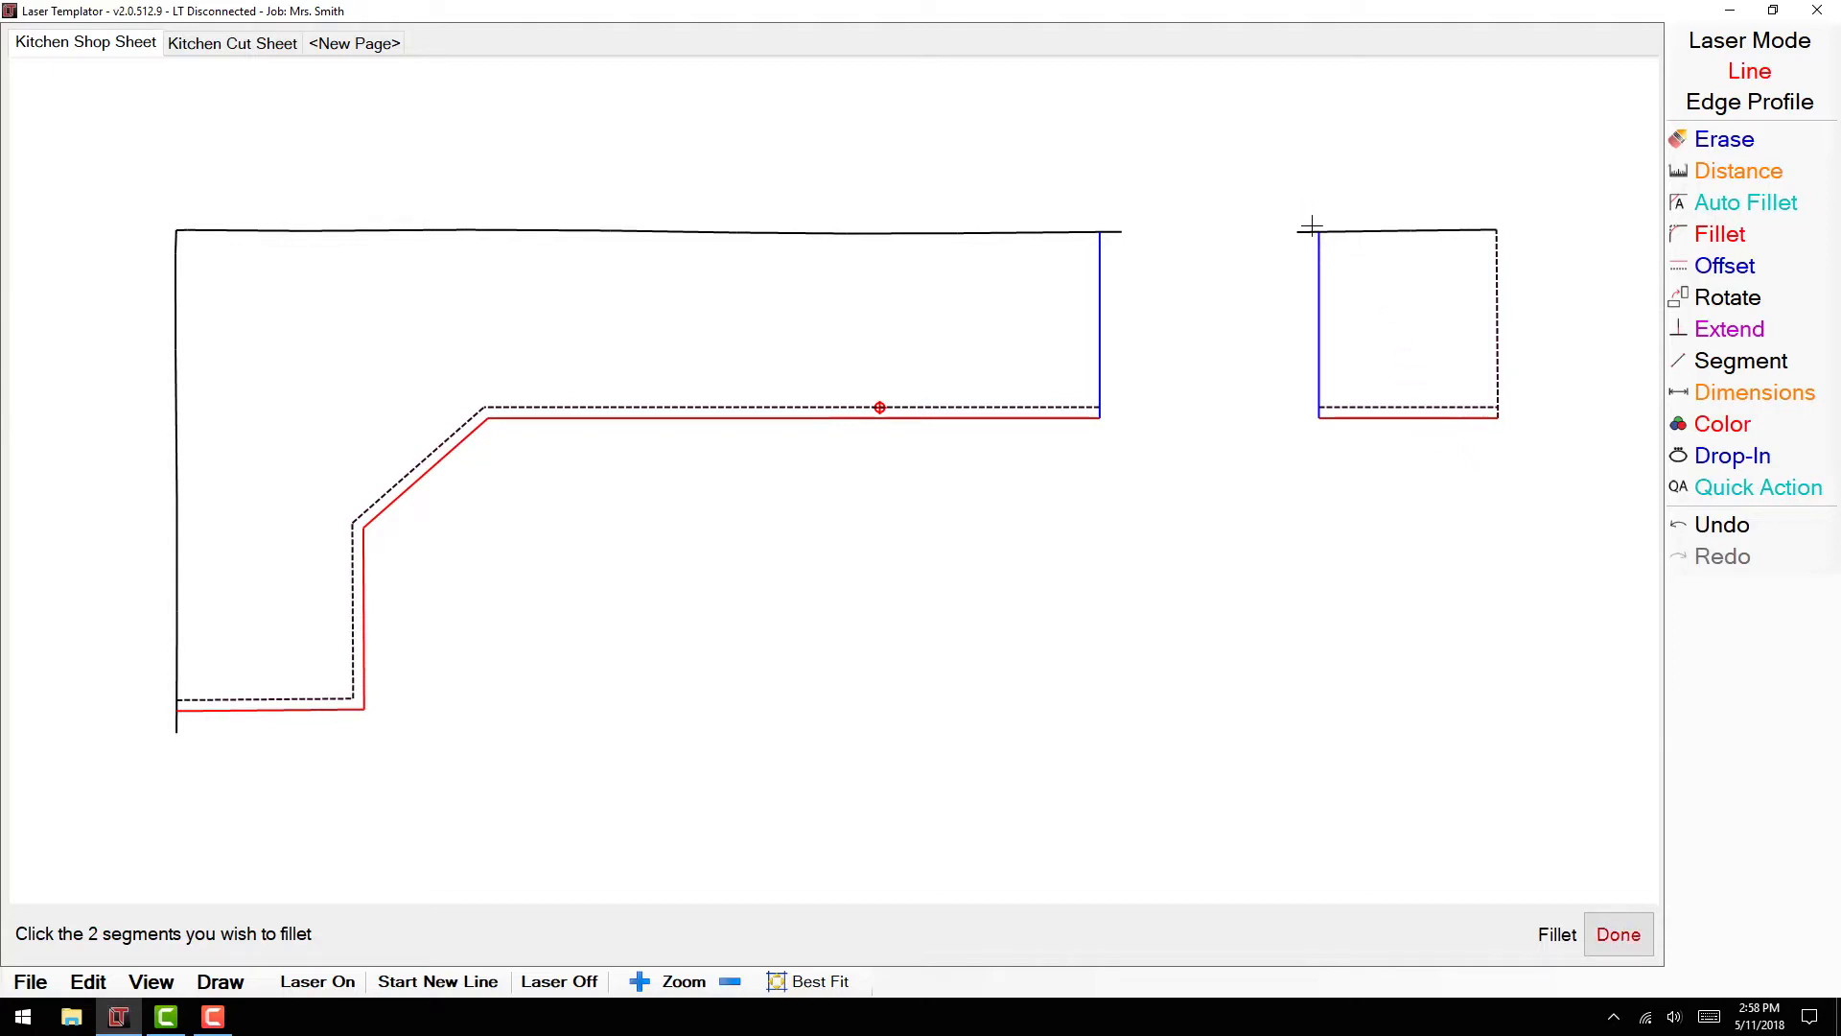
Join the top wall lines to the blue cabinet lines on both pieces, undoing a wrong trim.
left_click(1320, 268)
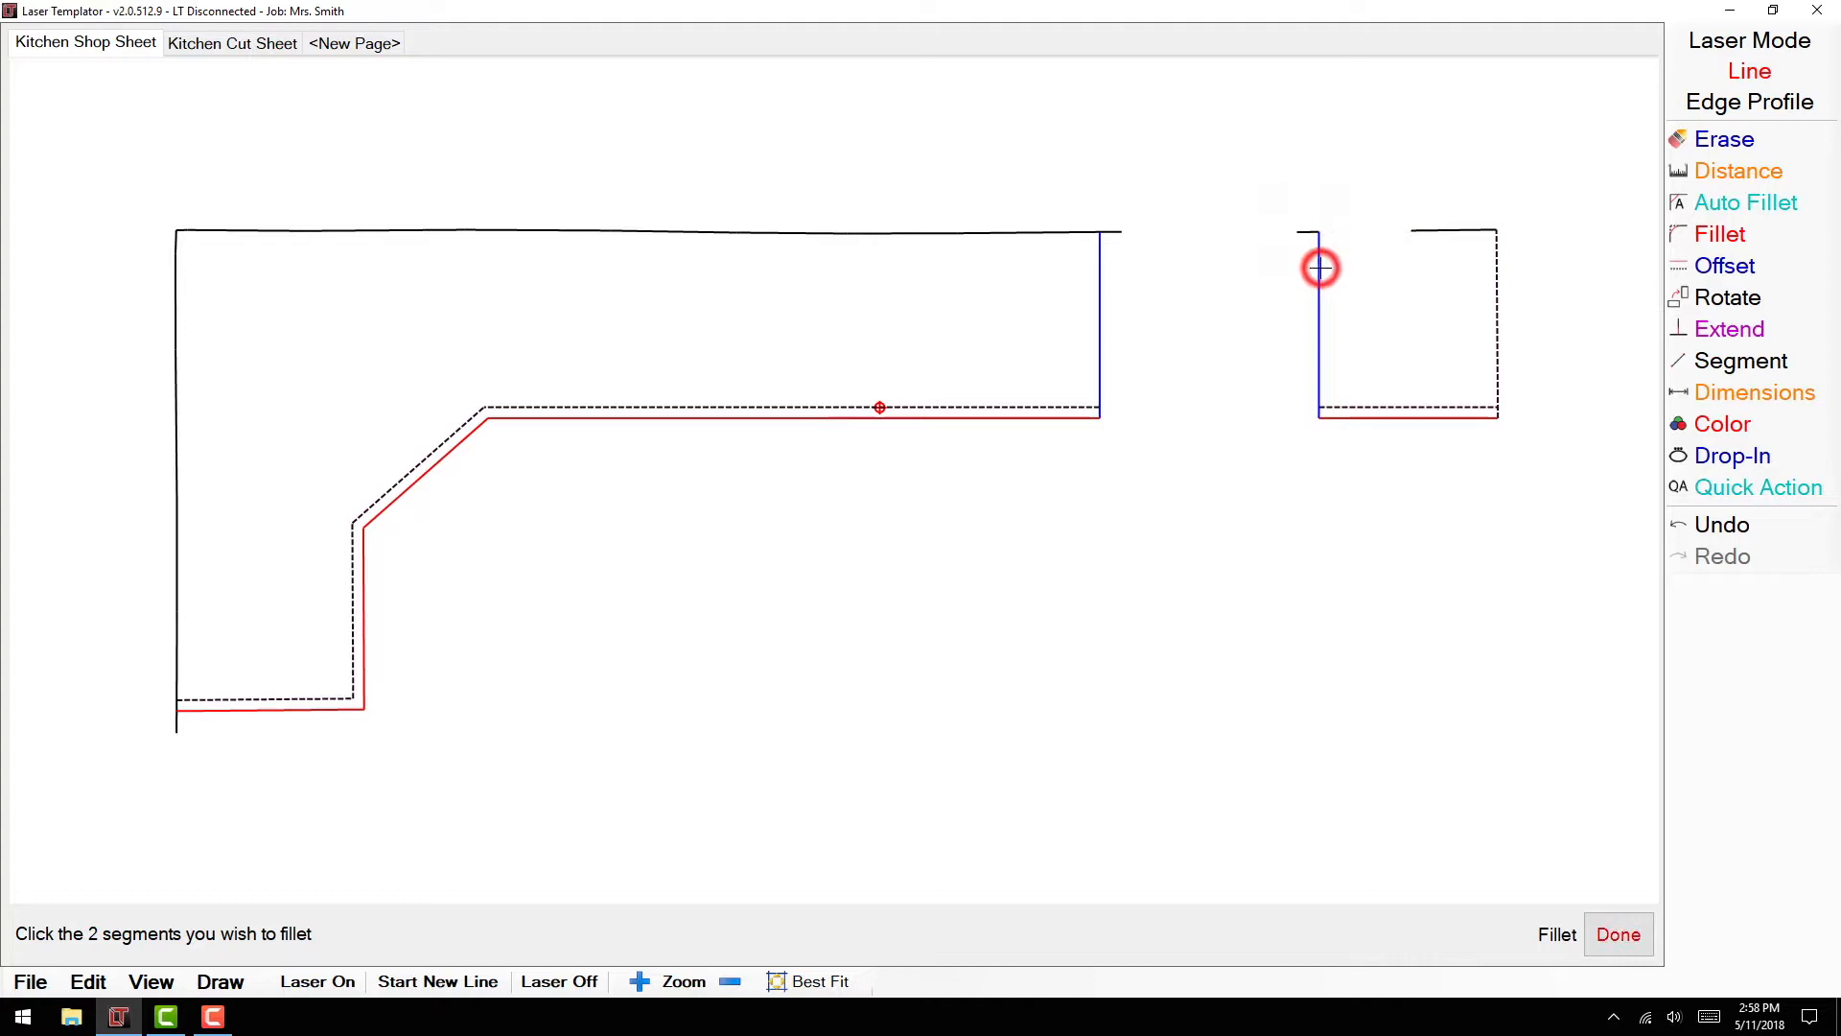
left_click(1722, 525)
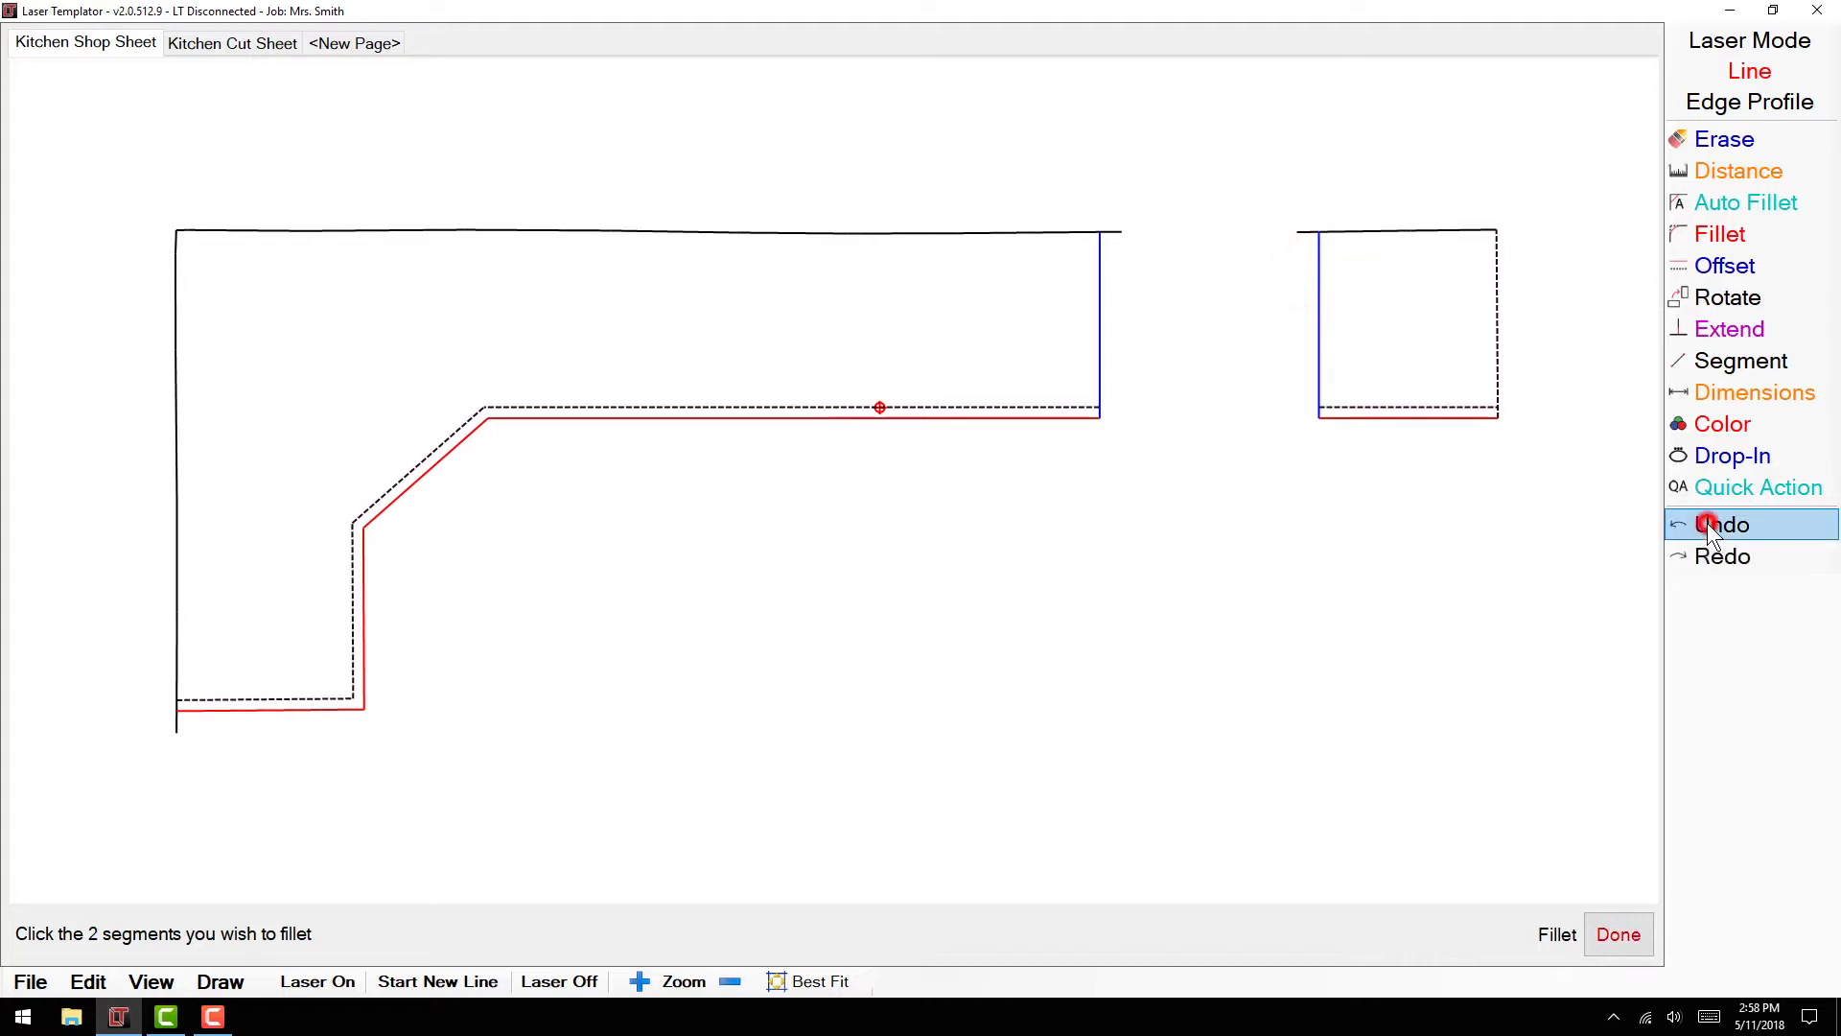
left_click(1726, 525)
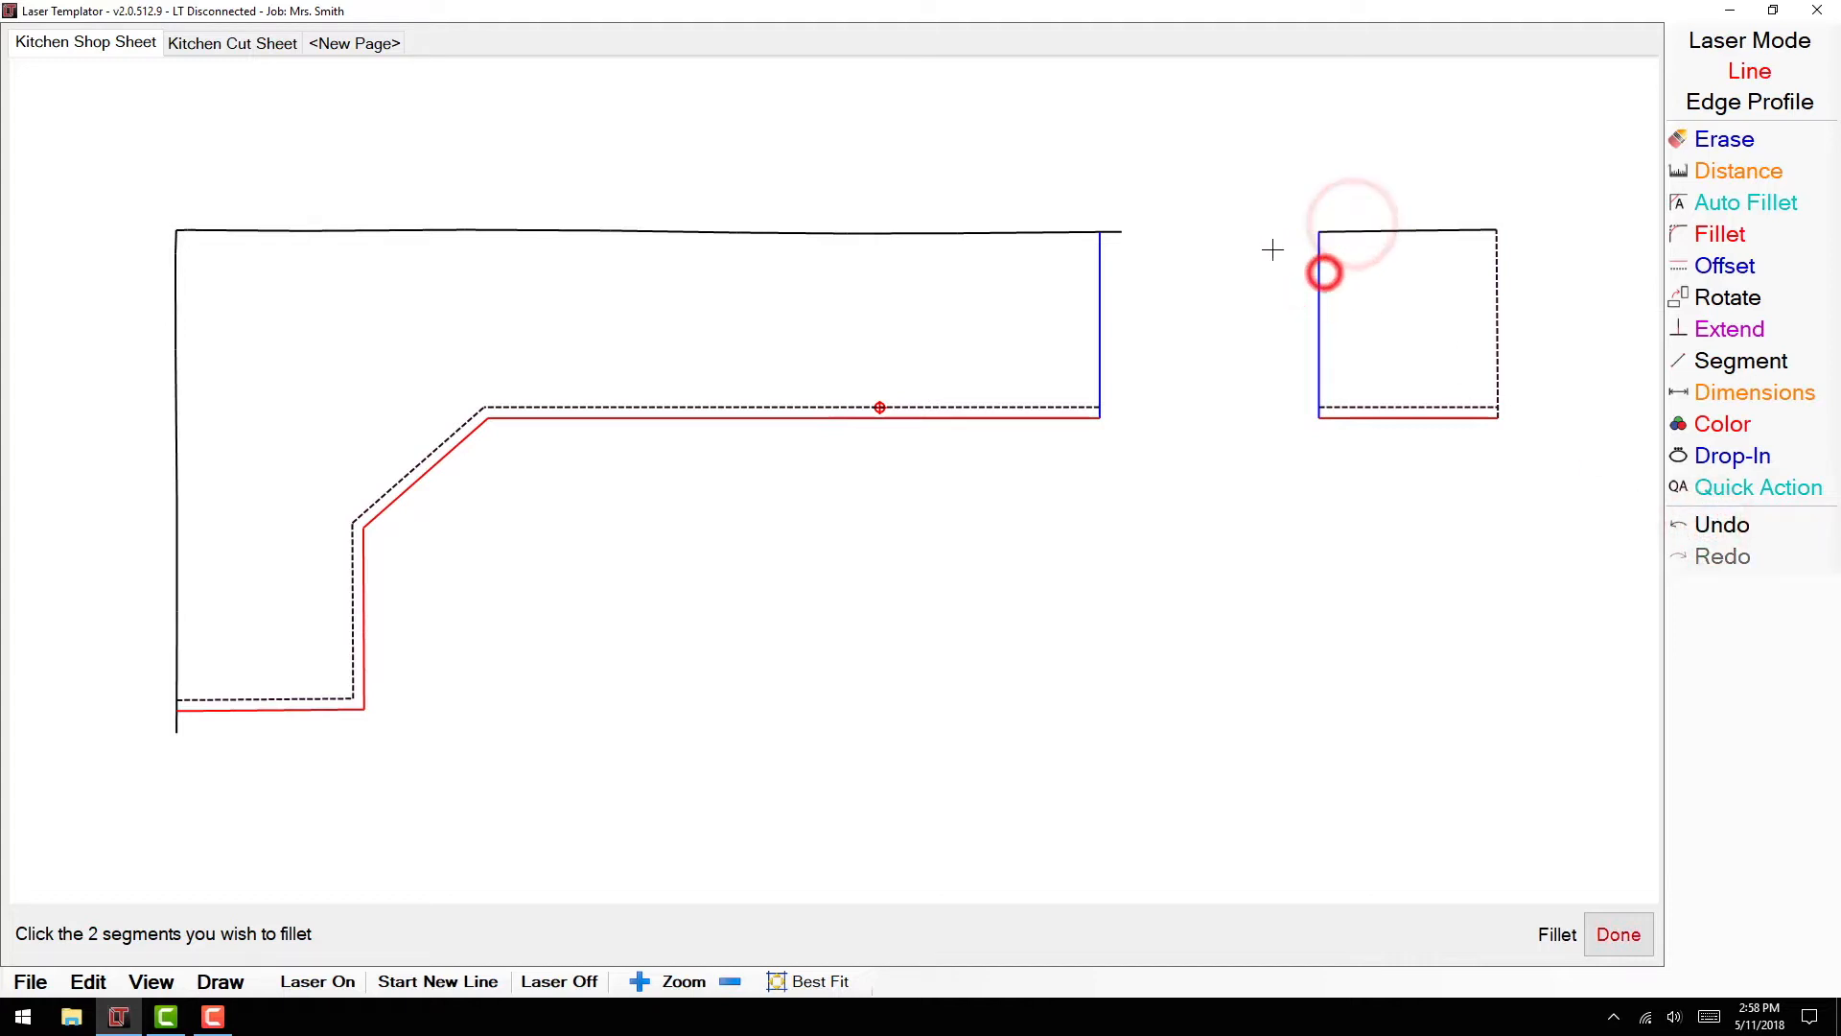
left_click(1098, 231)
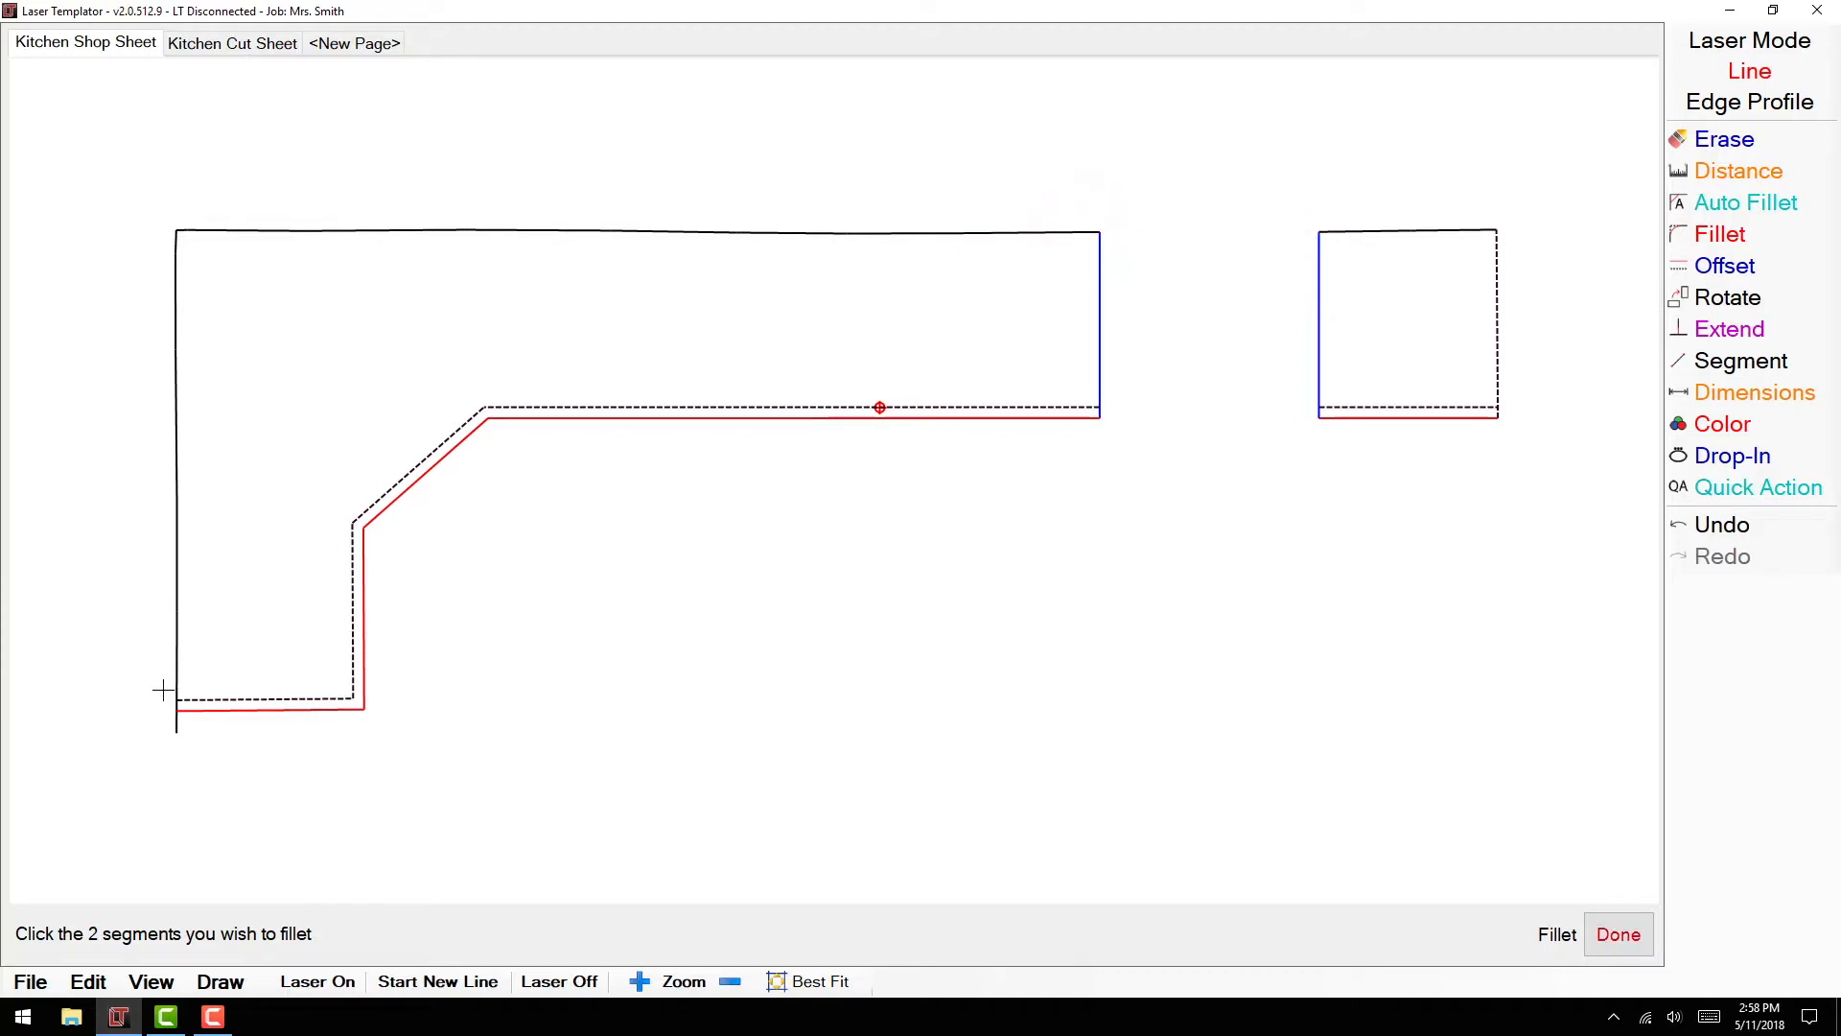
left_click(176, 658)
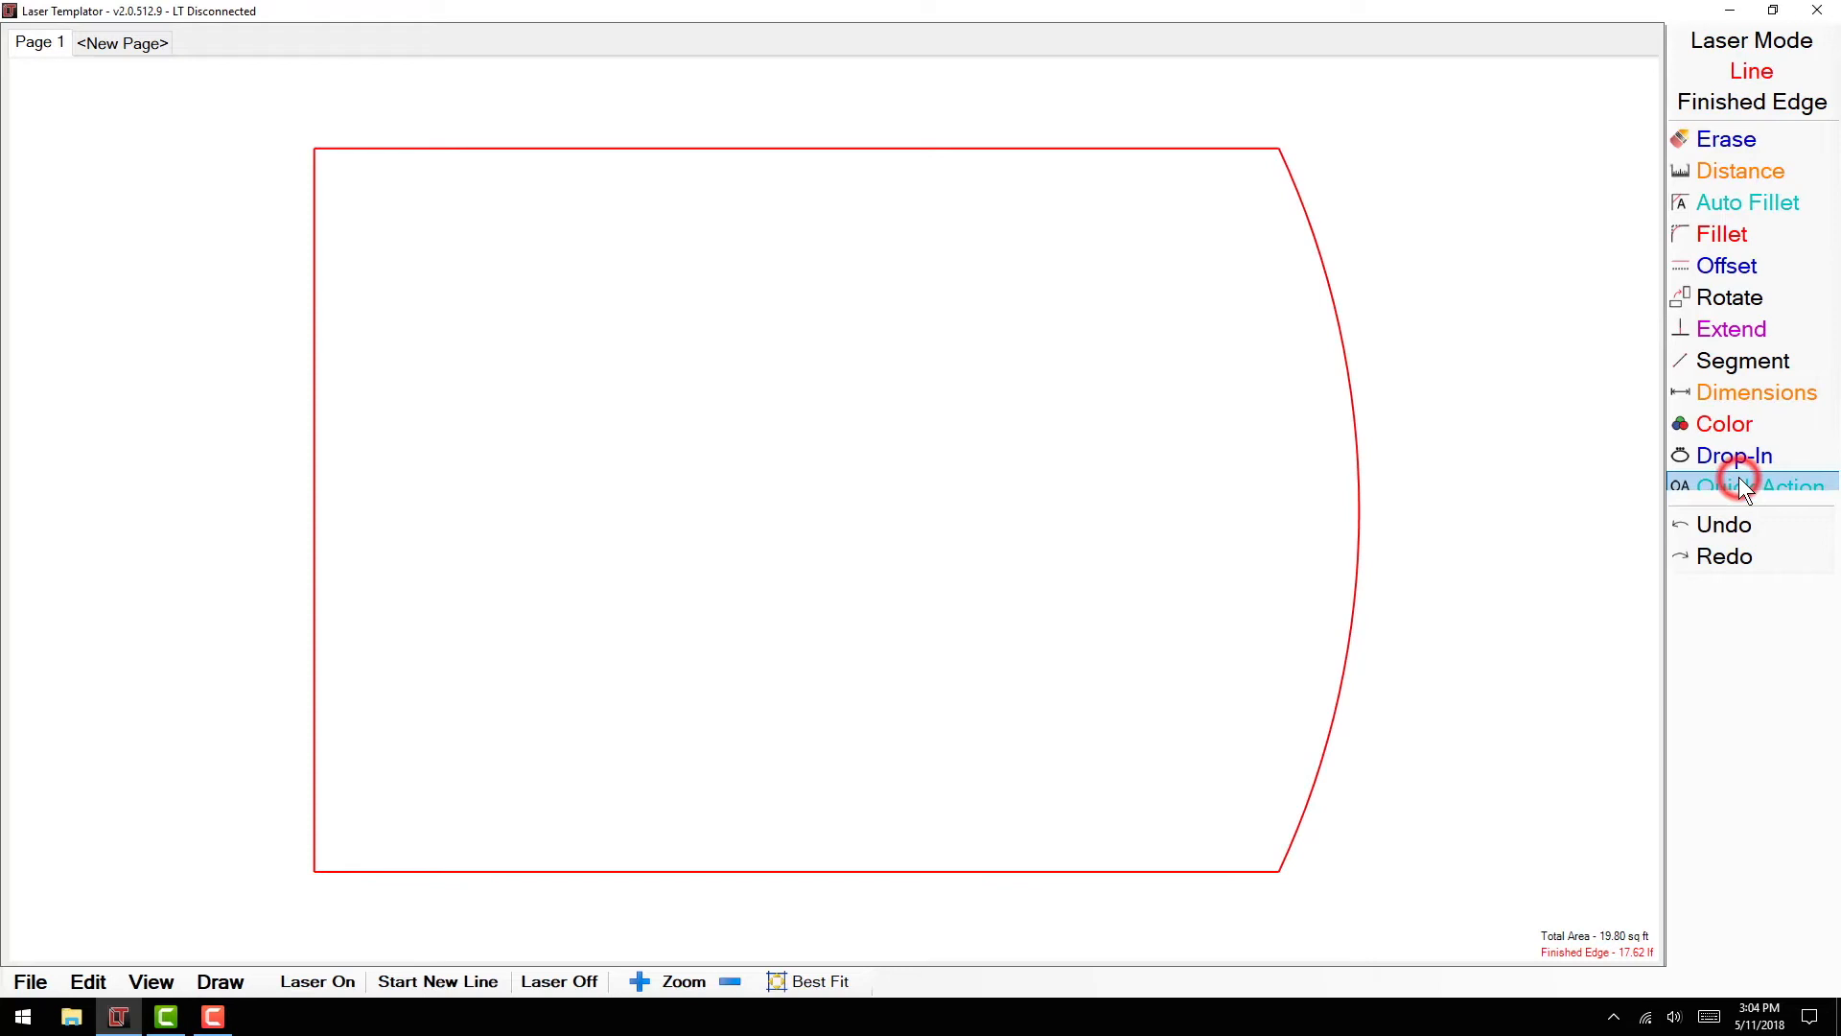
Activate the Fillet - 3" R quick action and pick the top edge beside the arc.
left_click(1758, 486)
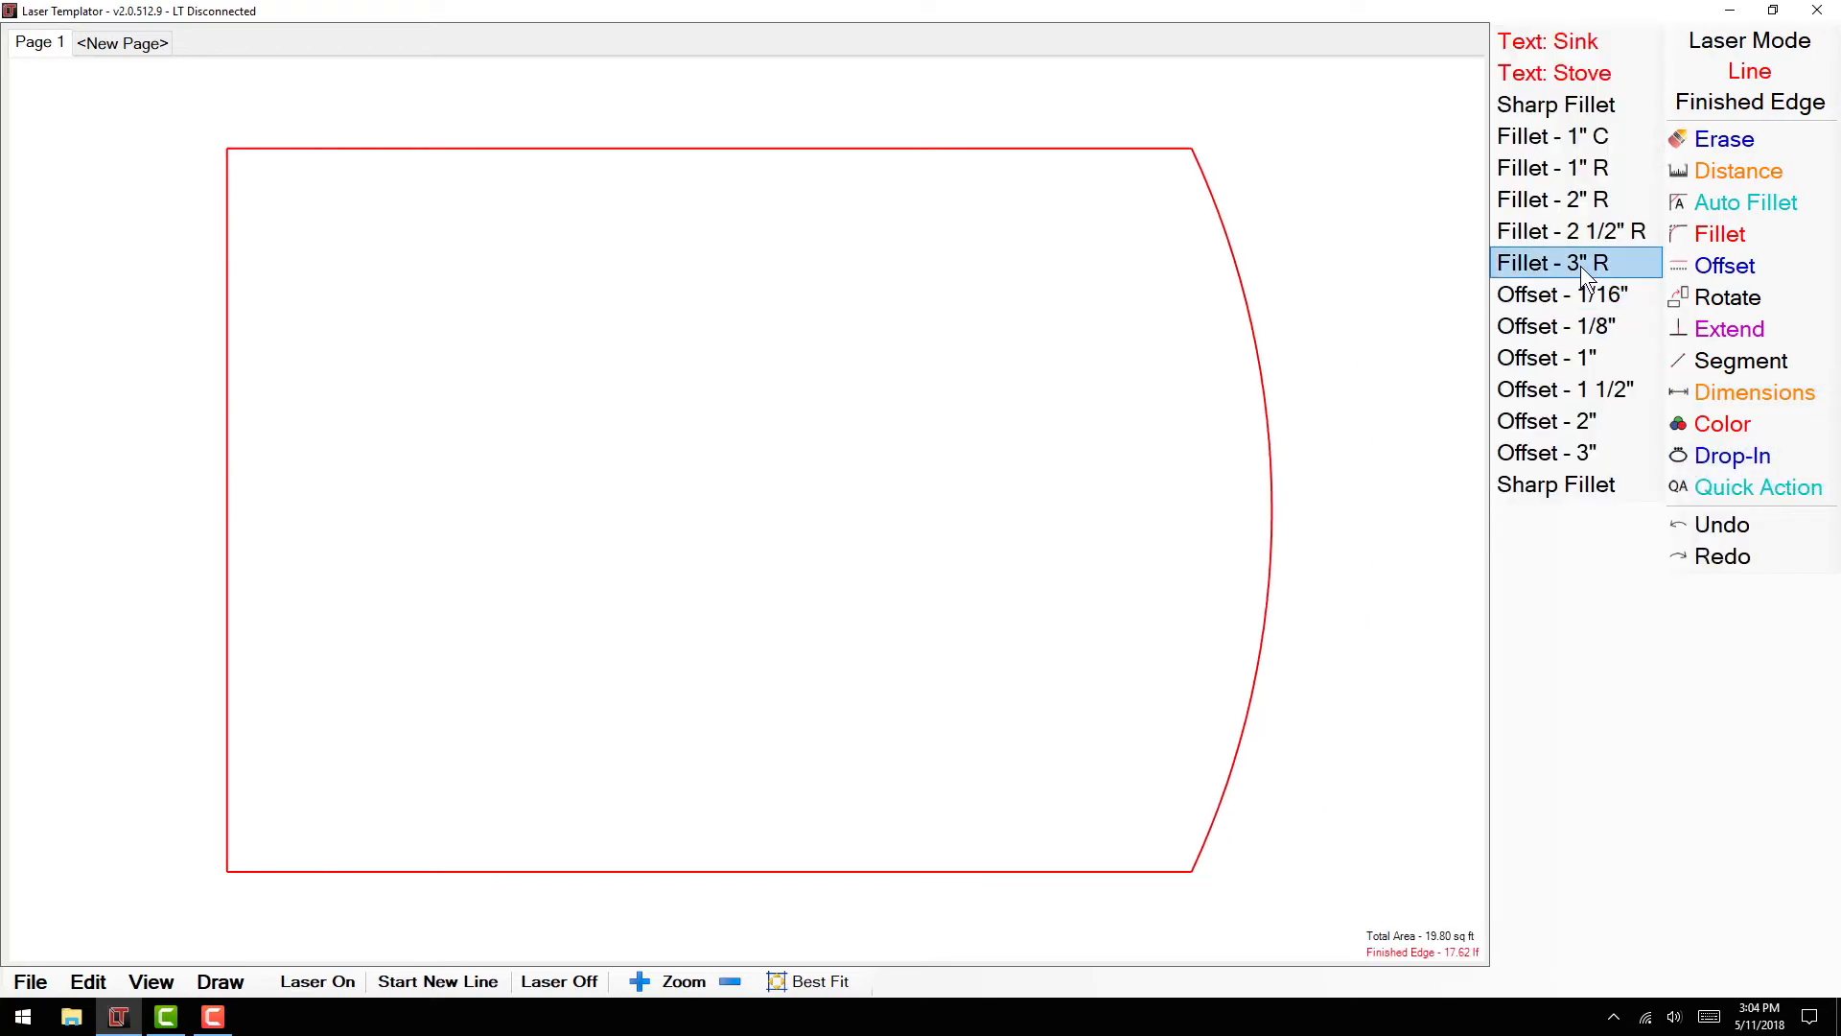
left_click(1553, 262)
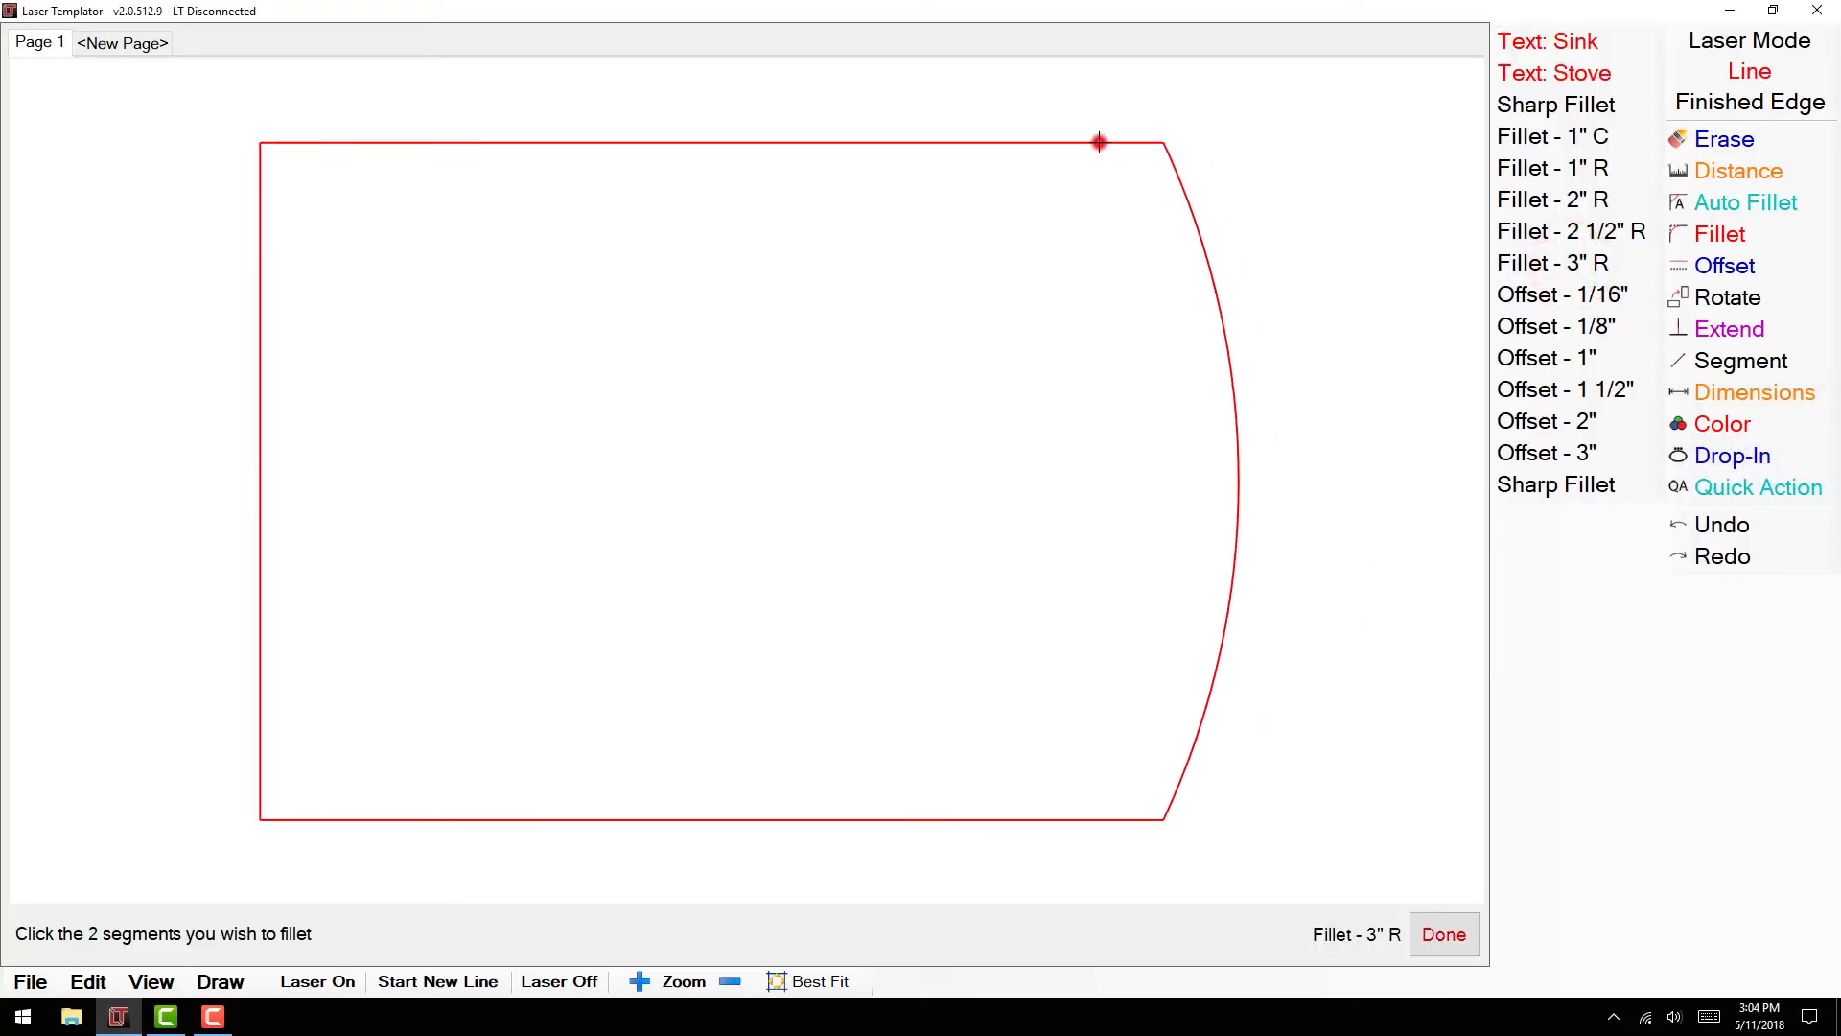
left_click(1248, 587)
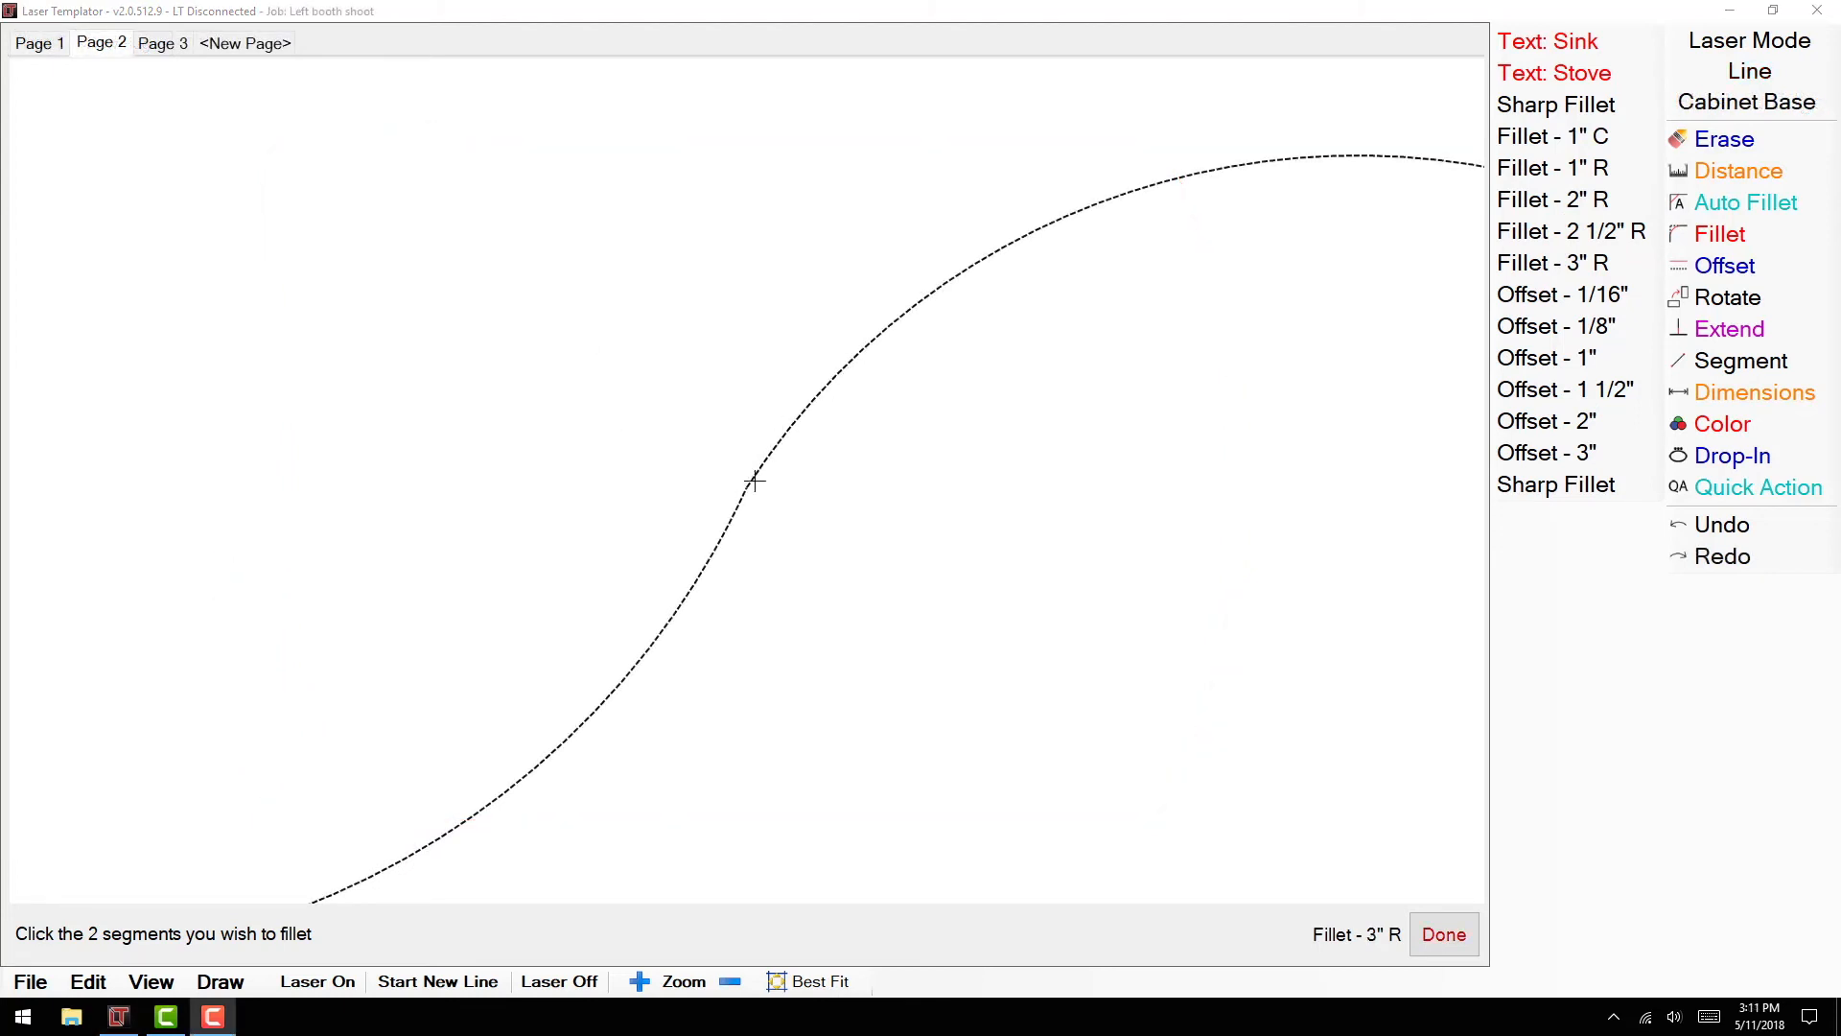
mouse_move(1334, 273)
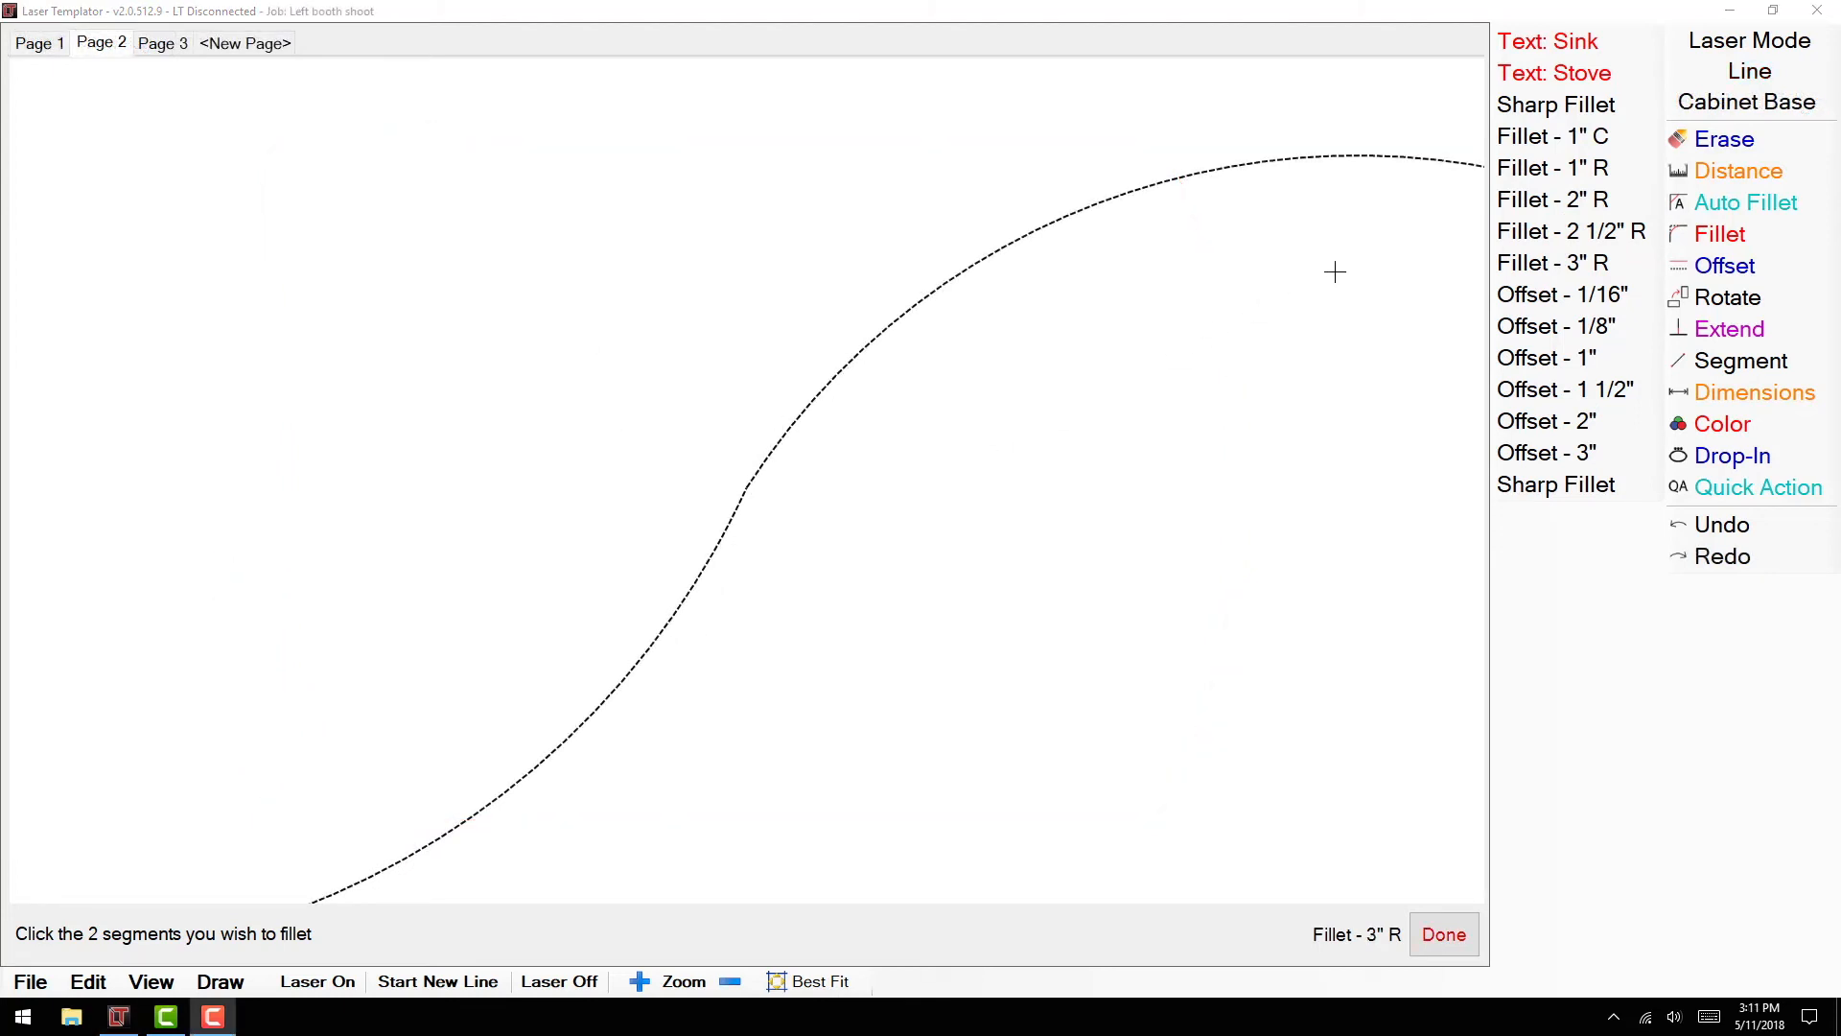
mouse_move(852, 433)
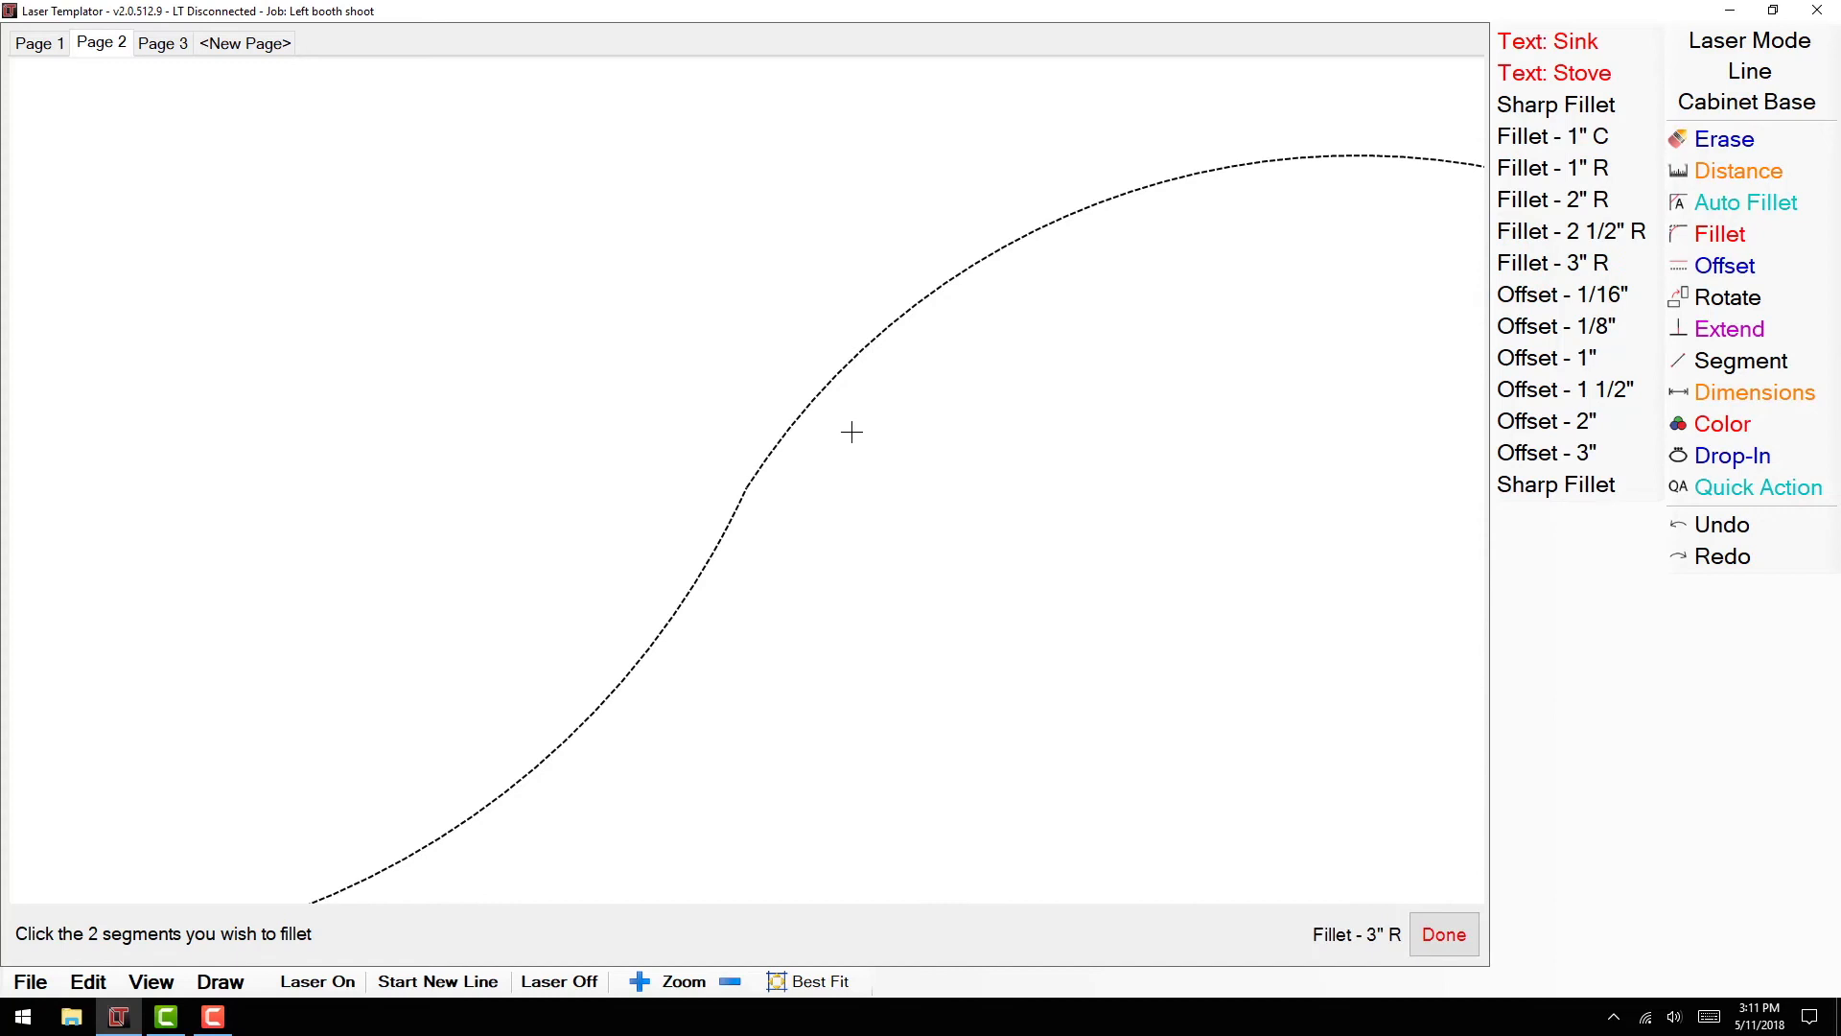
Fillet the junction of the two dashed arcs on Page 2 with a 3-inch radius.
left_click(717, 575)
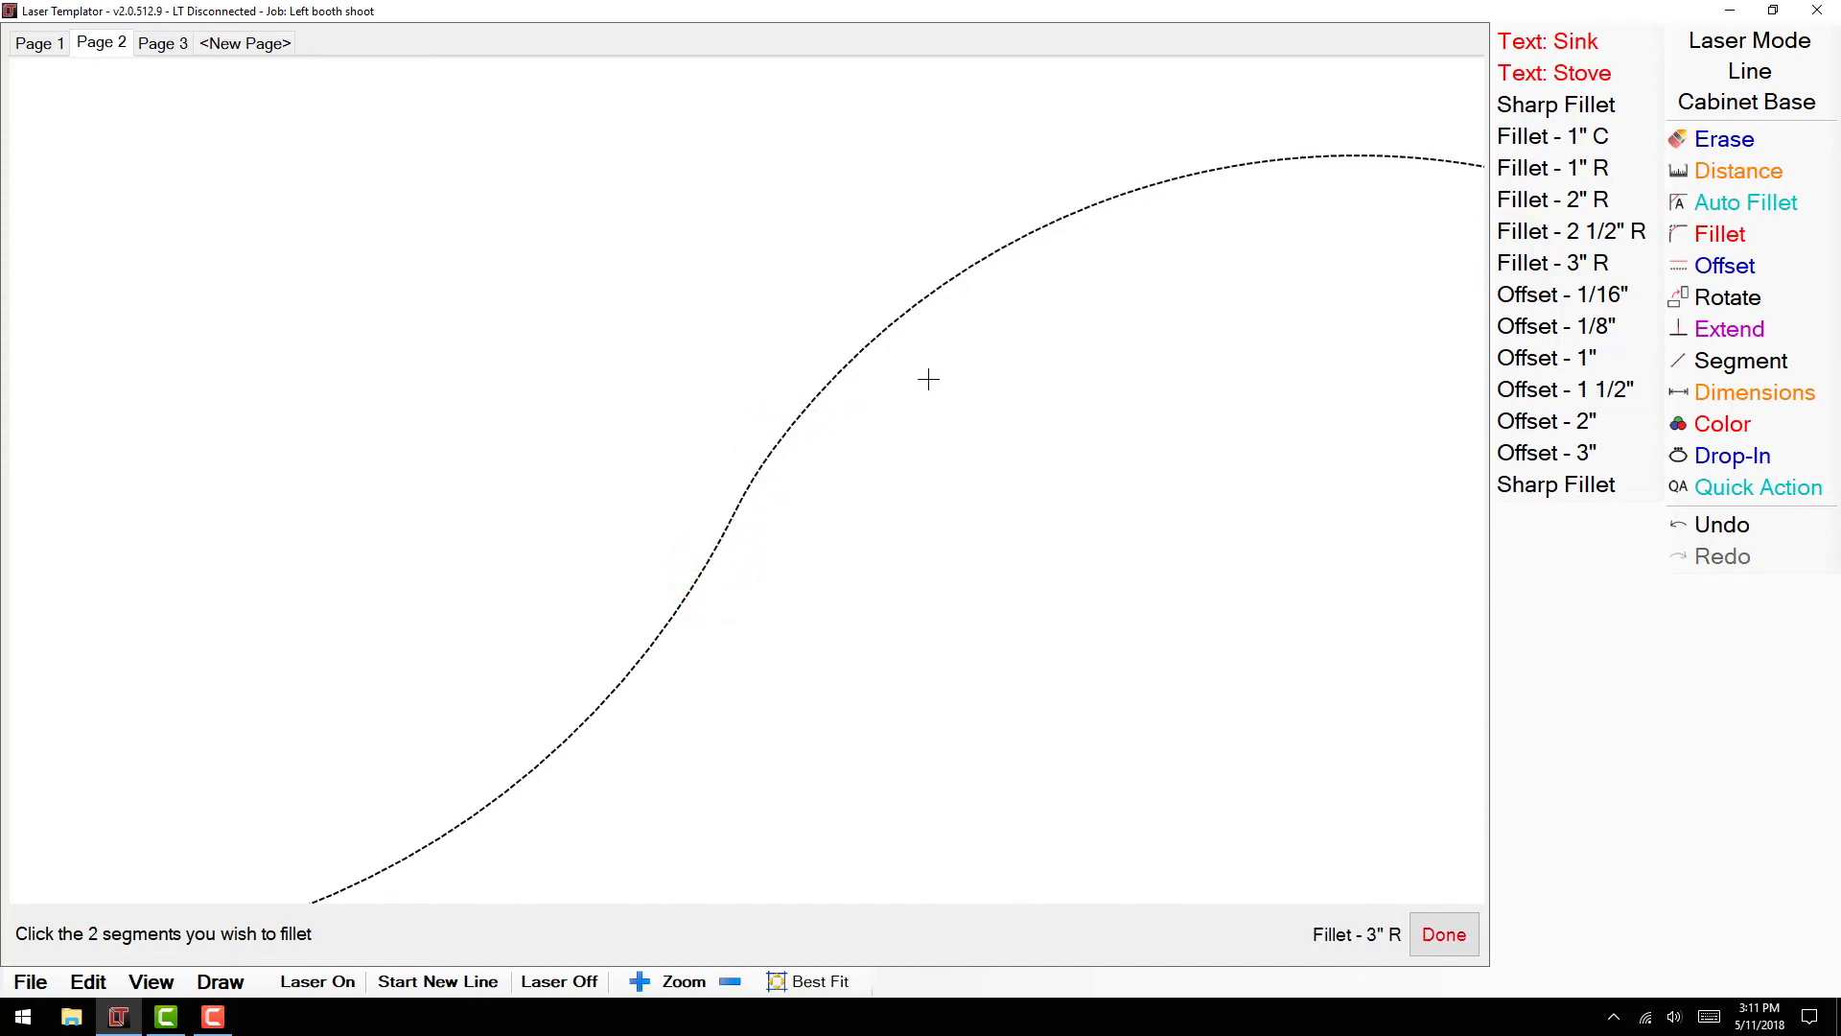
mouse_move(1323, 792)
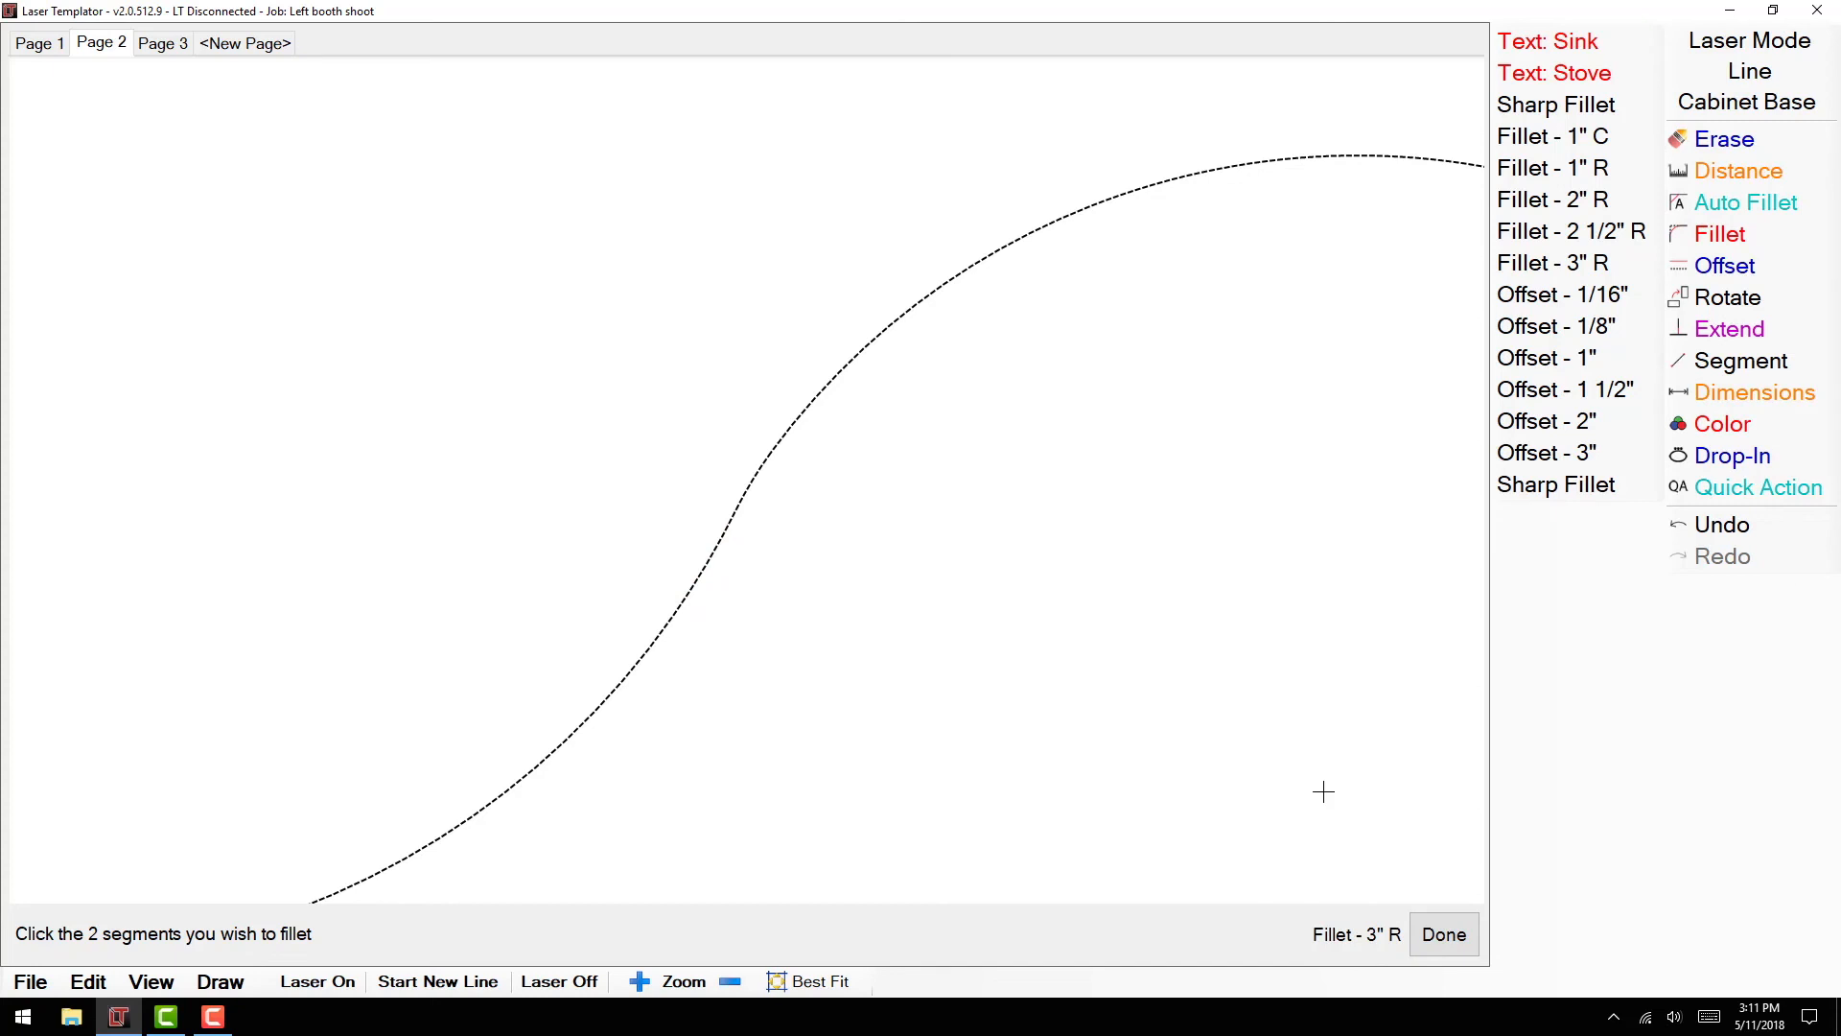